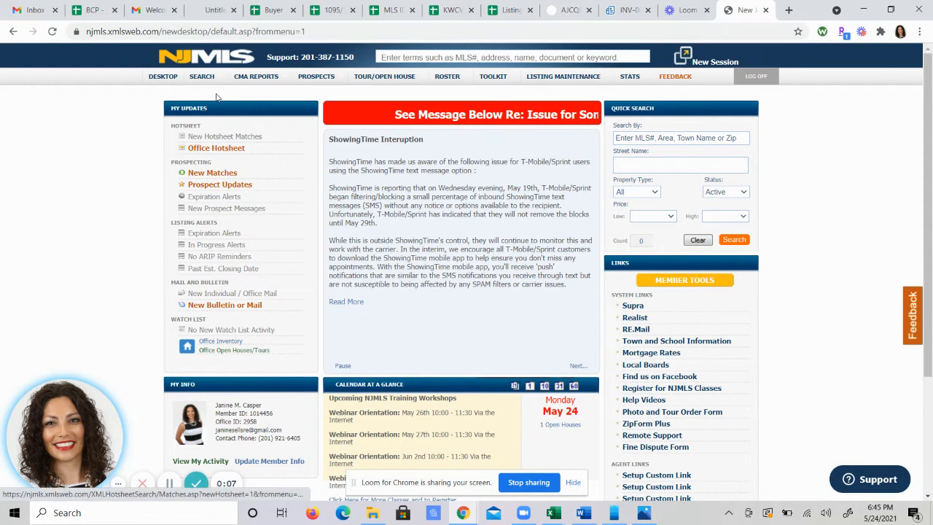
Step: Start a new listing agreement from the Listing Maintenance menu
{"action": "left_click", "coordinate": [562, 76]}
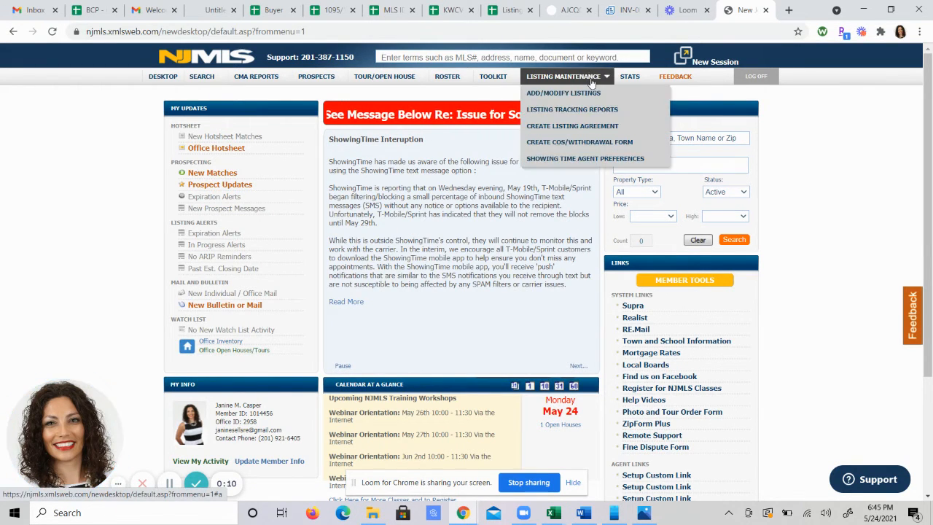
{"action": "left_click", "coordinate": [572, 126]}
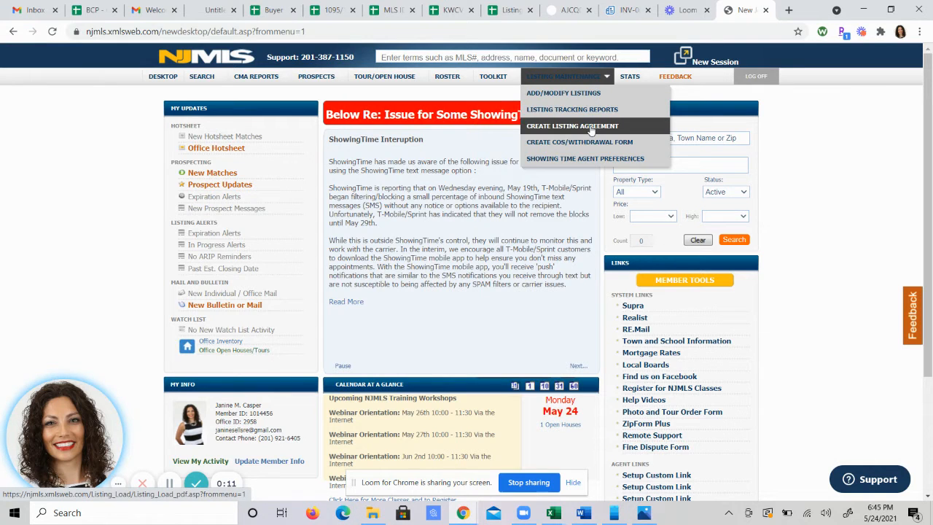
{"action": "left_click", "coordinate": [572, 126]}
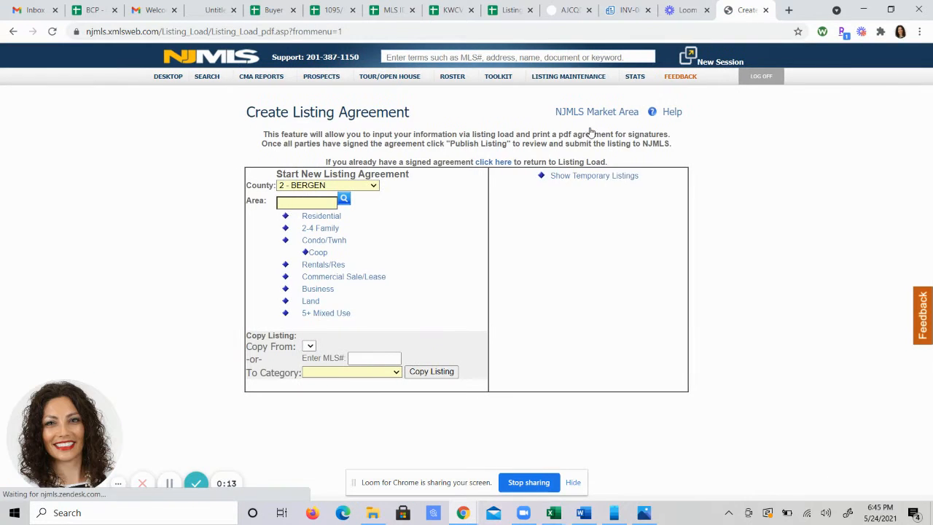
Step: Set the area to Bogota - 0204 in Bergen county and begin a Residential agreement
{"action": "left_click", "coordinate": [327, 184]}
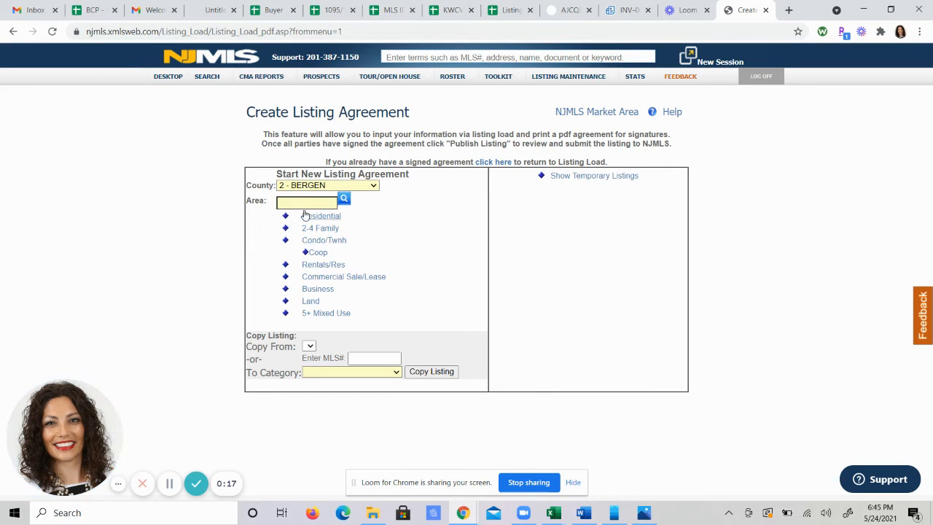
{"action": "left_click", "coordinate": [343, 200]}
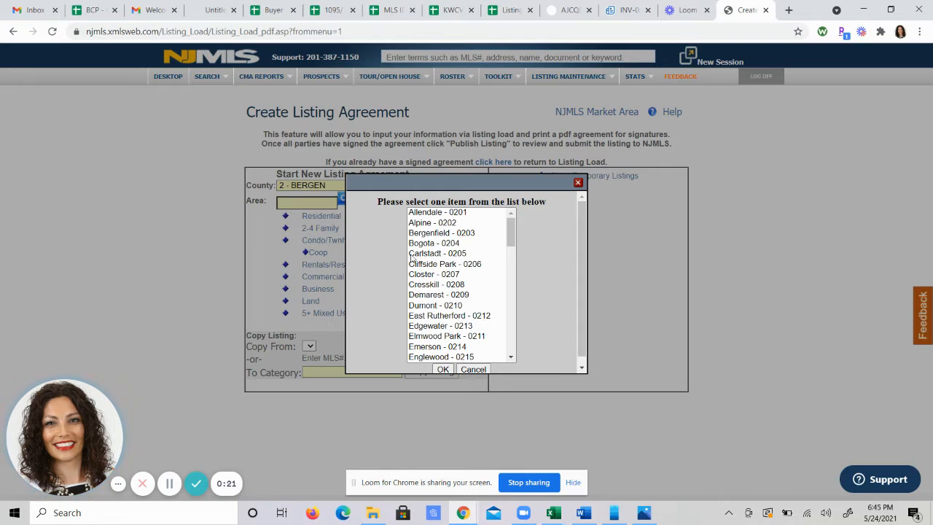
{"action": "left_click", "coordinate": [433, 243]}
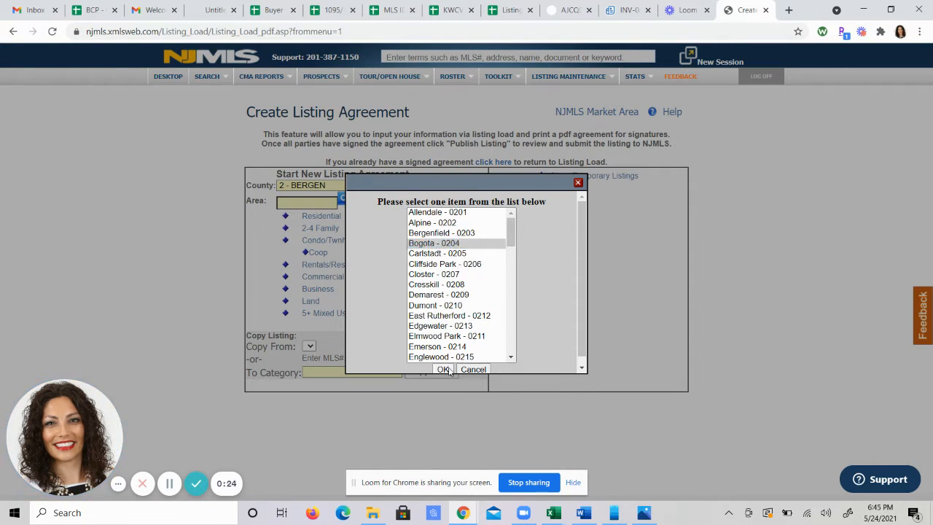
{"action": "left_click", "coordinate": [444, 369]}
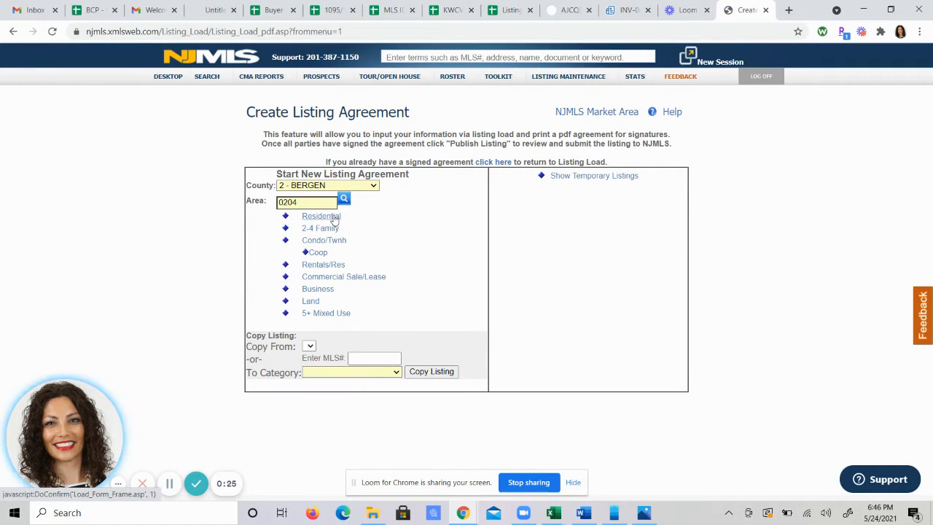
{"action": "mouse_move", "coordinate": [336, 248]}
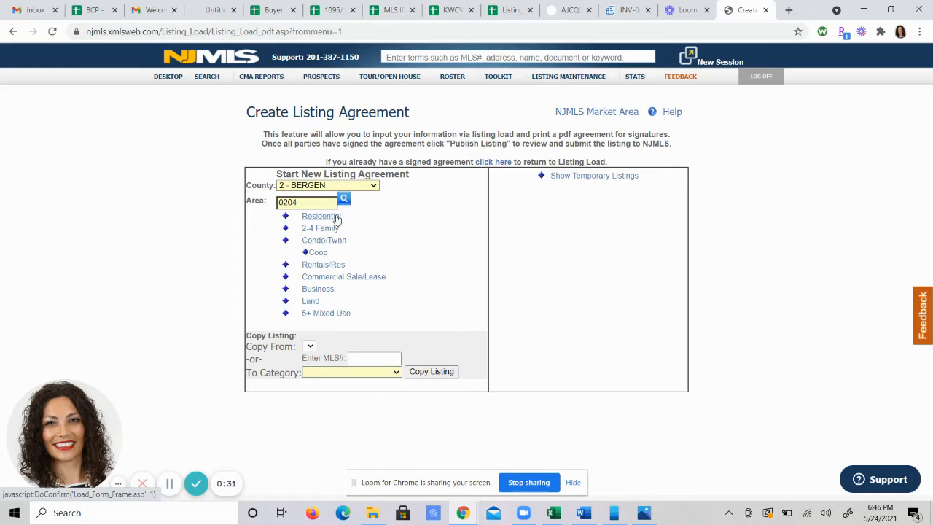
{"action": "left_click", "coordinate": [318, 216]}
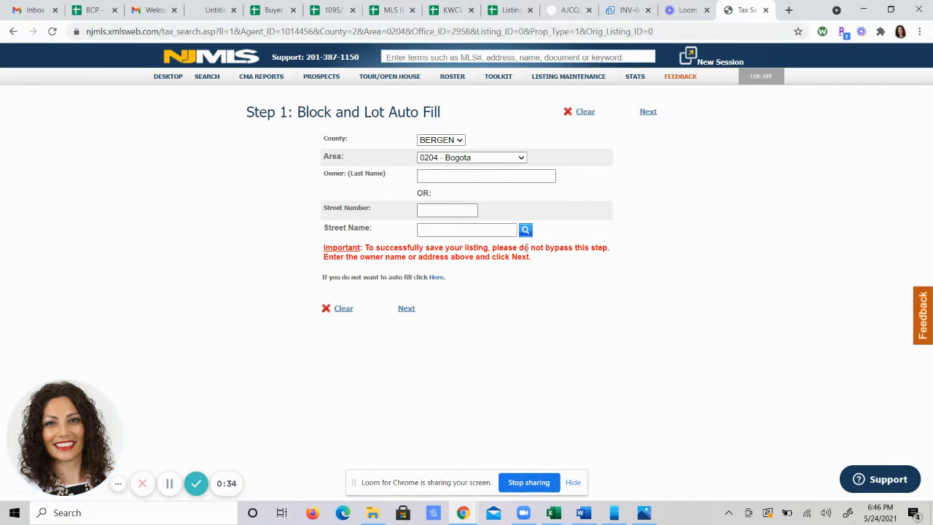
{"action": "left_click", "coordinate": [485, 175]}
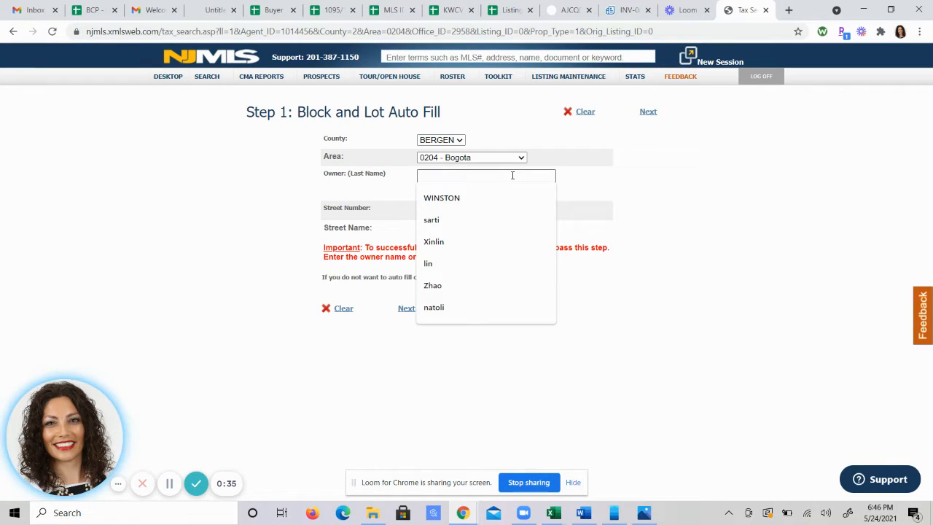
{"action": "left_click", "coordinate": [447, 210]}
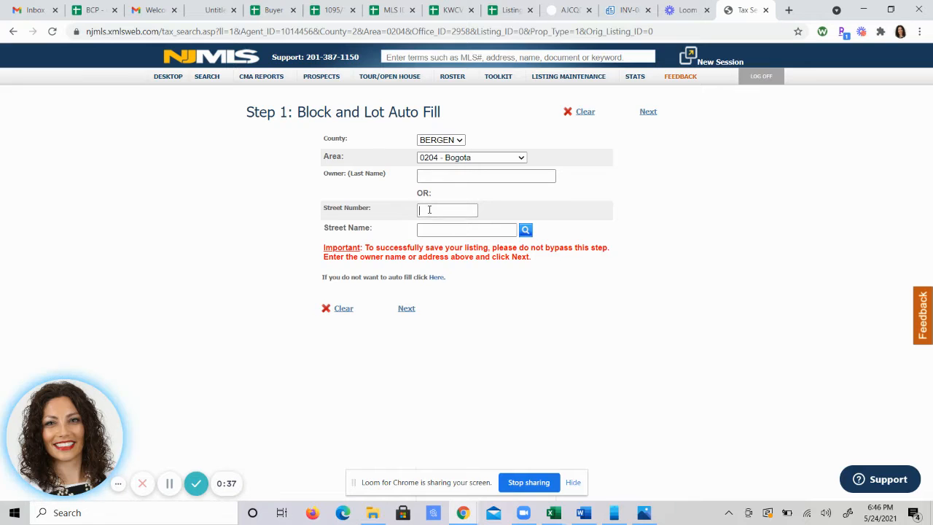
{"action": "type", "text": "153"}
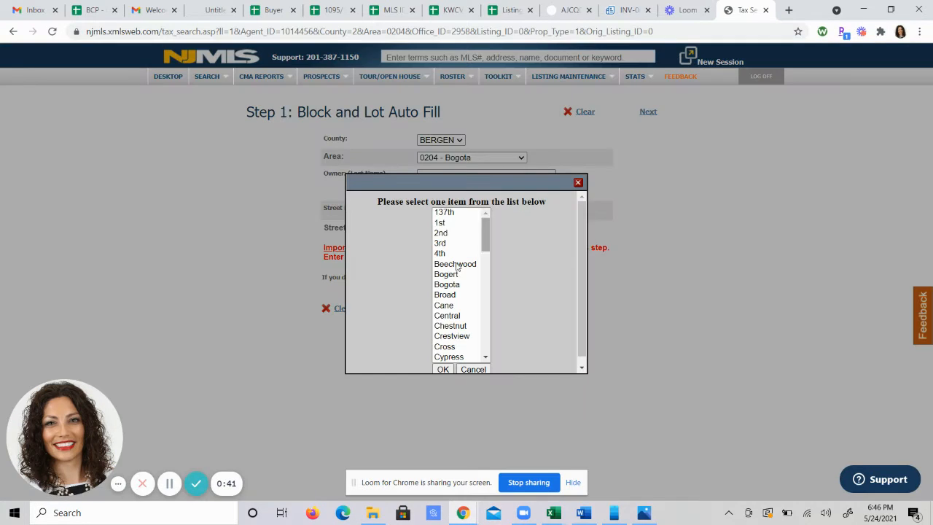
{"action": "scroll", "scroll_direction": "down", "scroll_amount": 3}
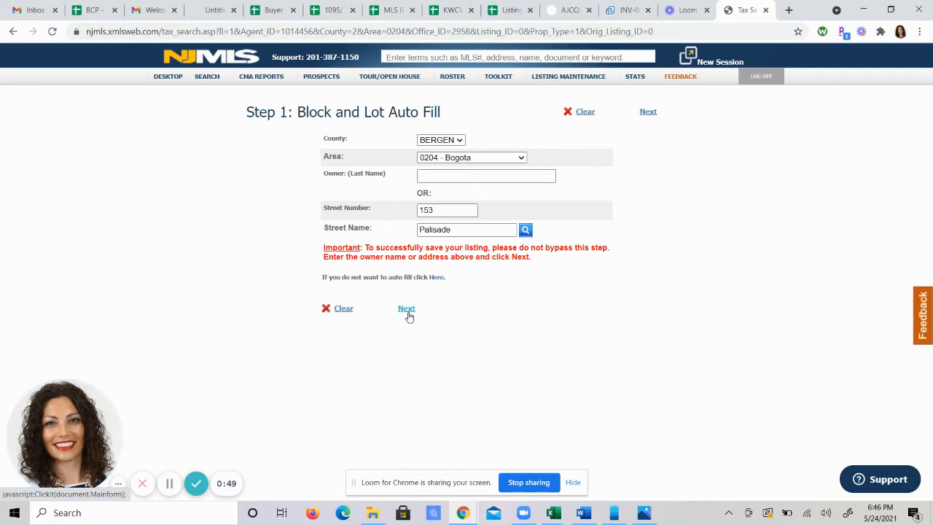
{"action": "mouse_move", "coordinate": [648, 116]}
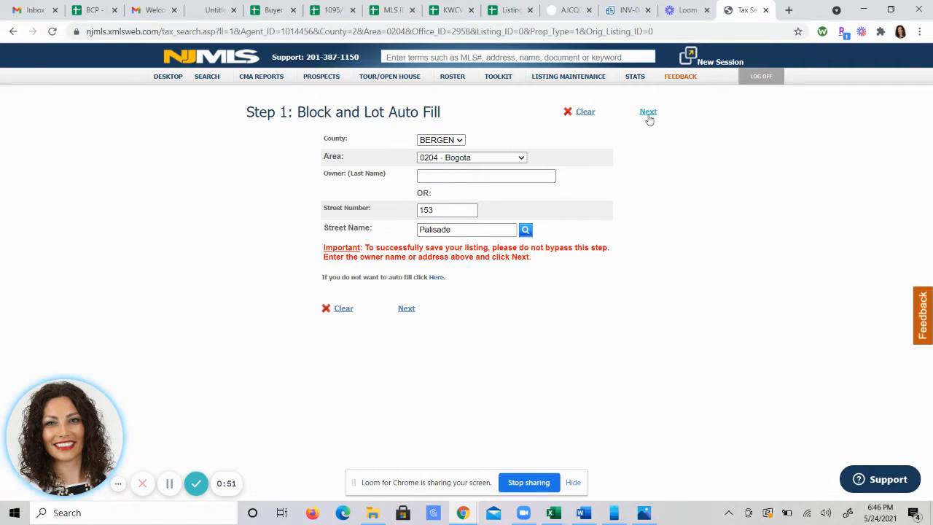
{"action": "left_click", "coordinate": [647, 111]}
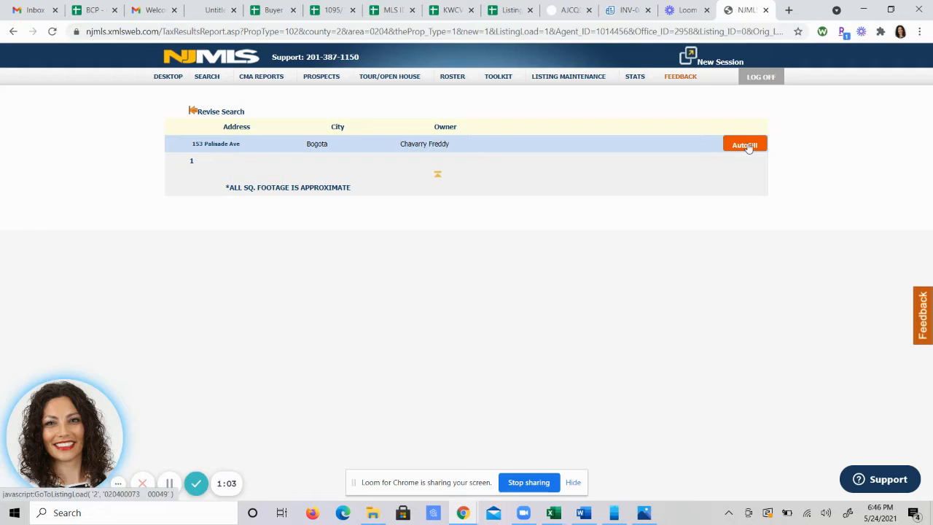
{"action": "left_click", "coordinate": [745, 145]}
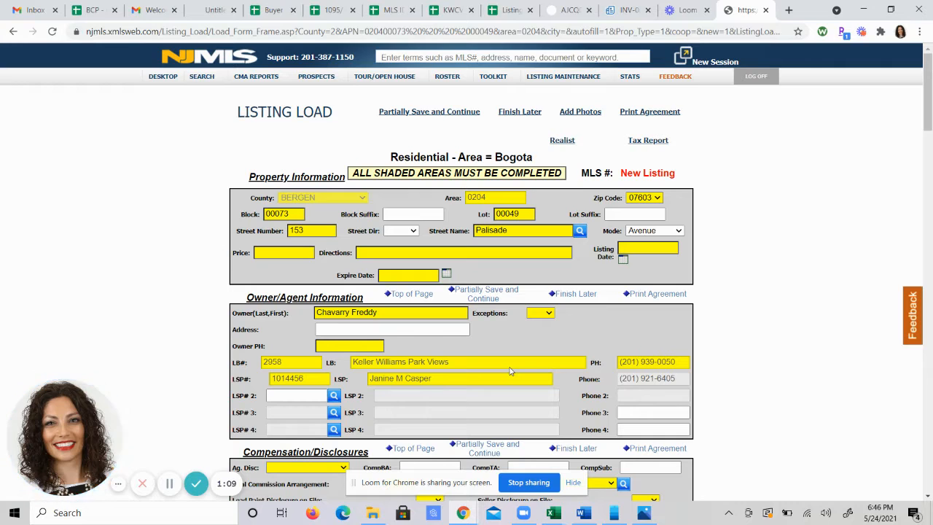
{"action": "left_click", "coordinate": [284, 252]}
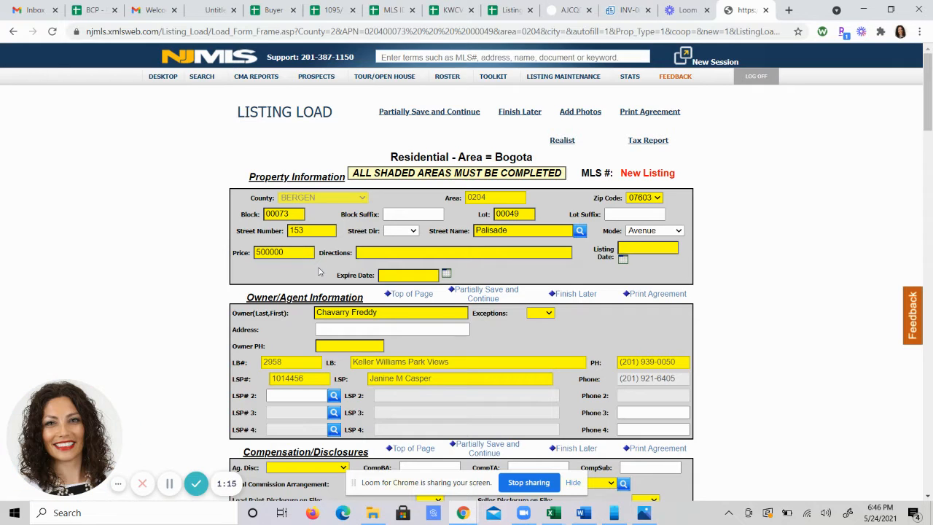
{"action": "type", "text": "r"}
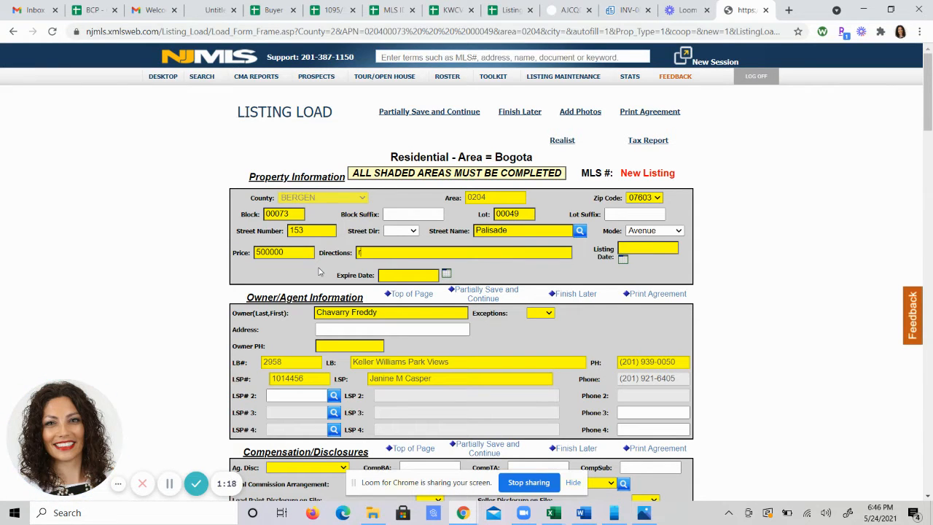
{"action": "type", "text": "t 80 to palisade"}
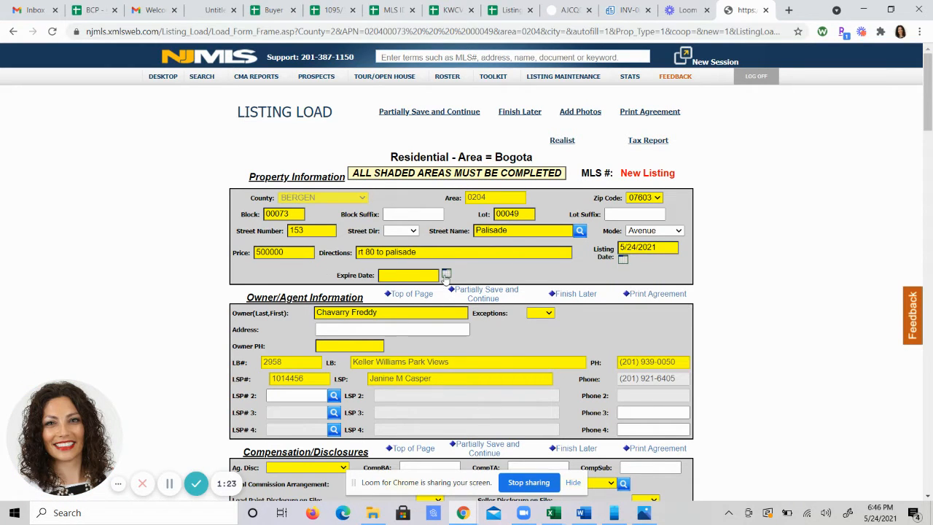
{"action": "left_click", "coordinate": [445, 275]}
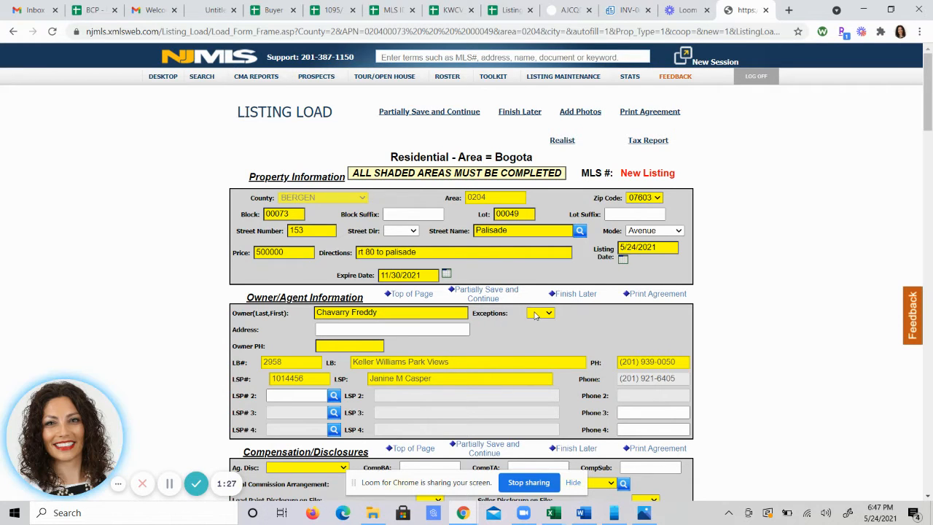
{"action": "left_click", "coordinate": [540, 313]}
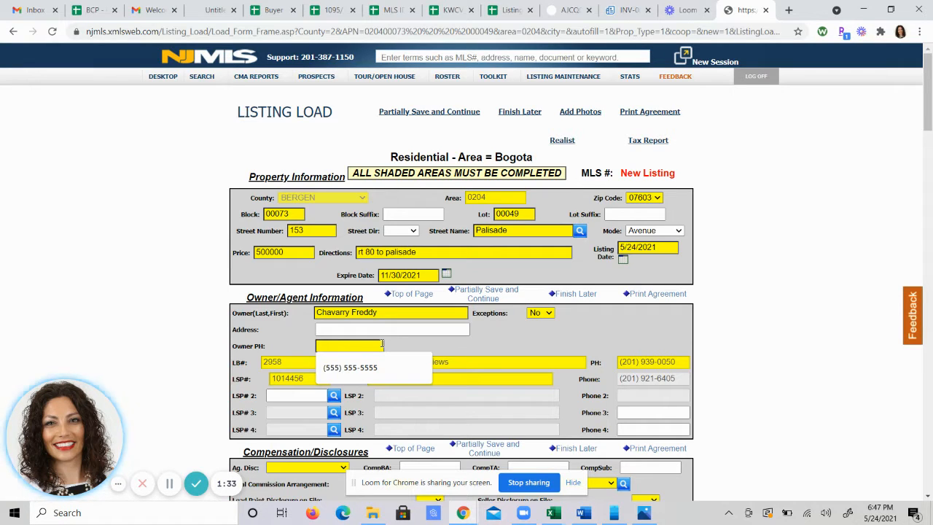
{"action": "type", "text": "(555) 555-5555"}
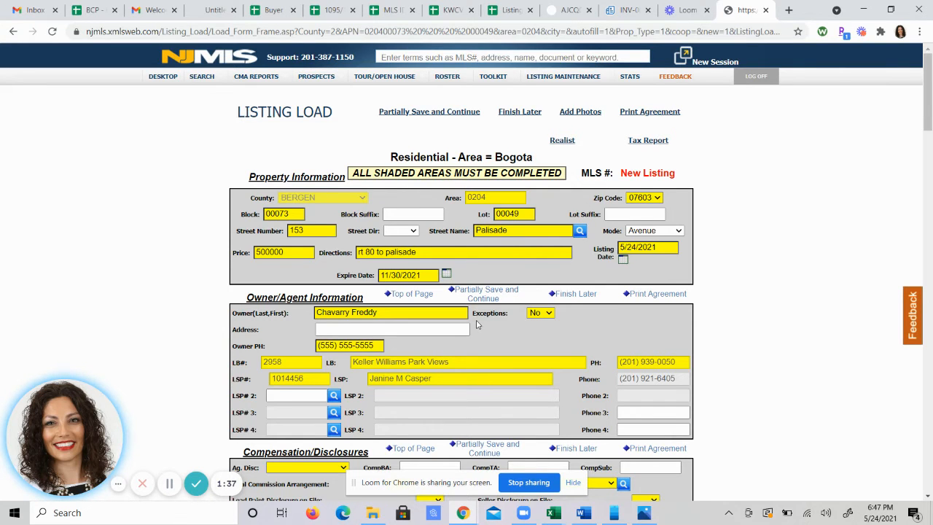
{"action": "scroll", "scroll_direction": "down", "scroll_amount": 3}
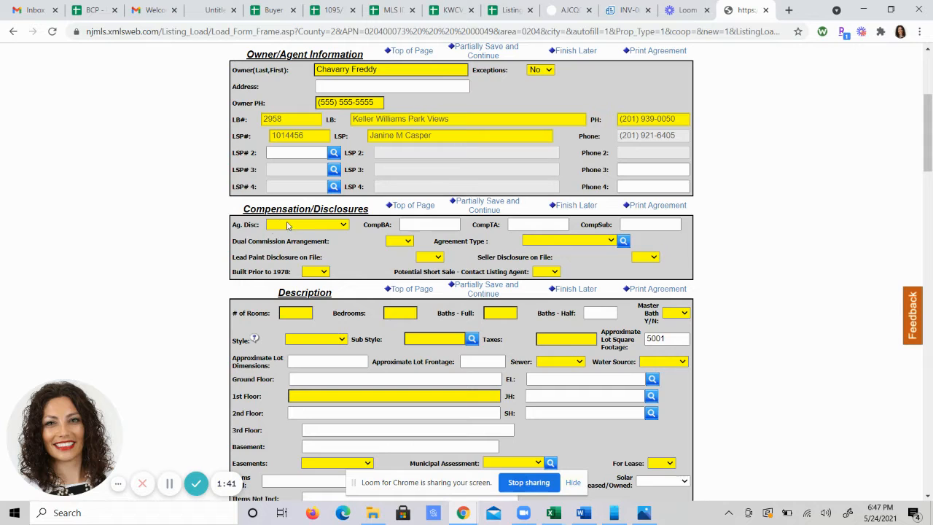
Step: Choose Sellers Agent disclosure and 2.5% -275 buyer agent compensation
{"action": "left_click", "coordinate": [306, 224]}
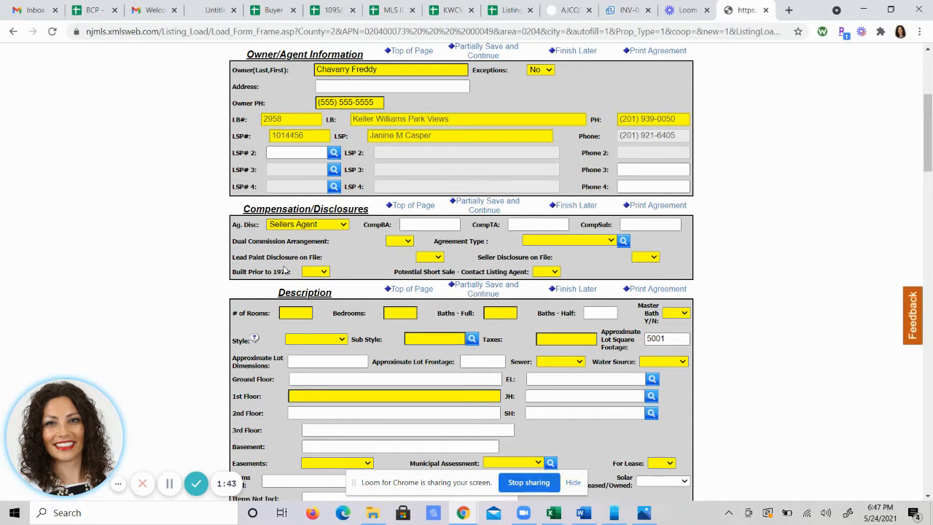
{"action": "left_click", "coordinate": [428, 224]}
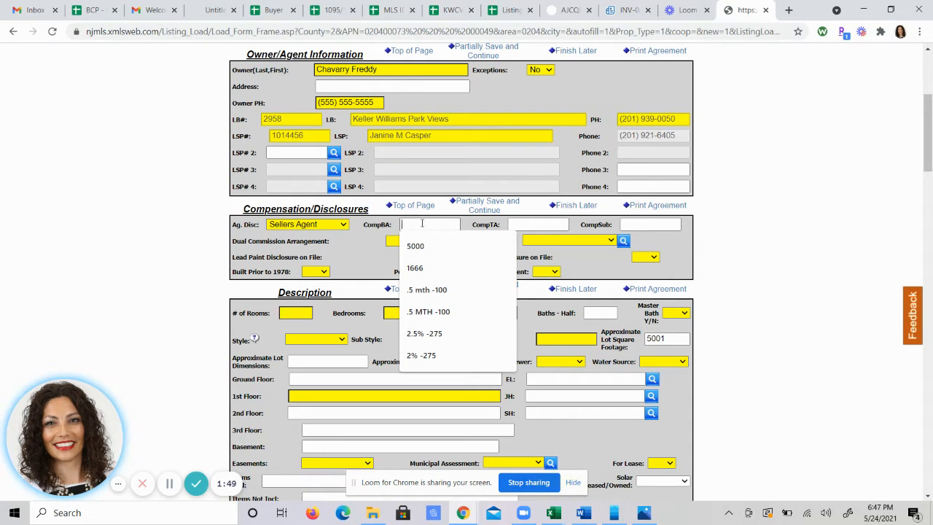
{"action": "left_click", "coordinate": [423, 333]}
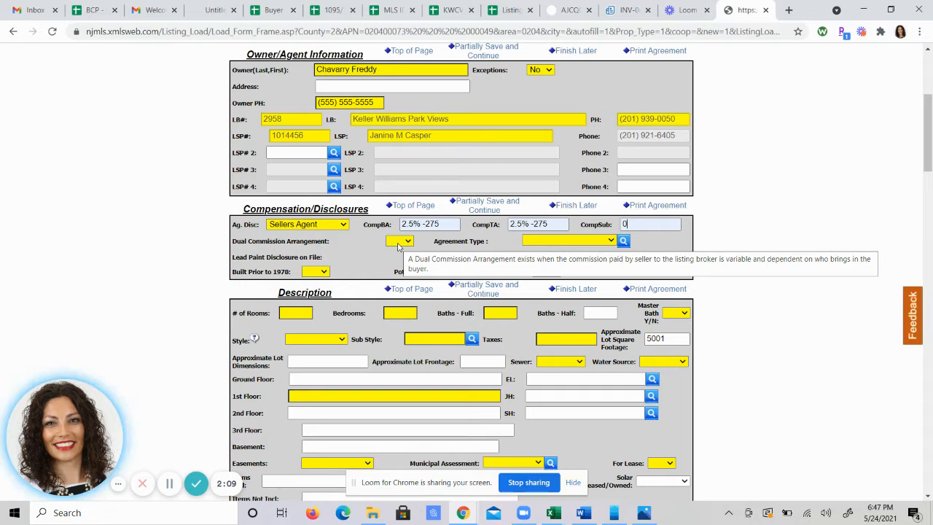
Step: Set dual commission arrangement to Yes and agreement type to Exclusive Right to Sell
{"action": "left_click", "coordinate": [399, 240]}
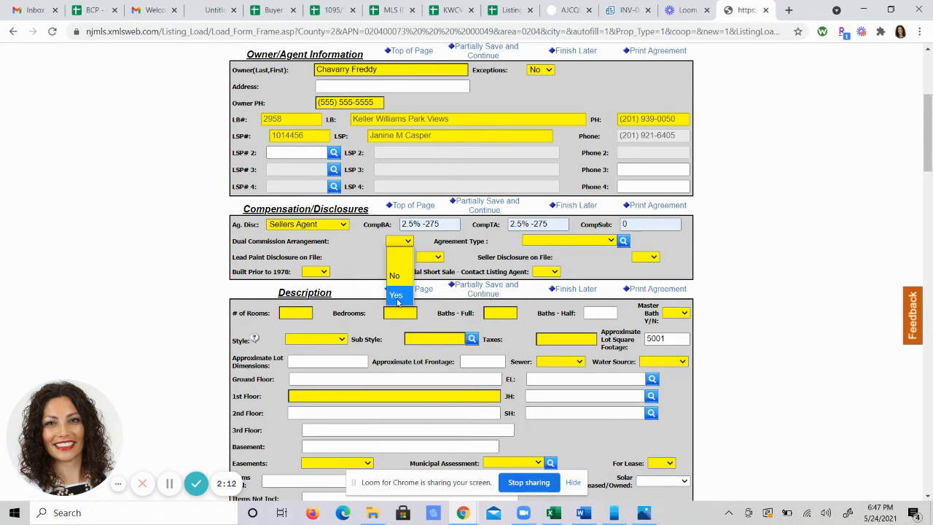
{"action": "left_click", "coordinate": [396, 295]}
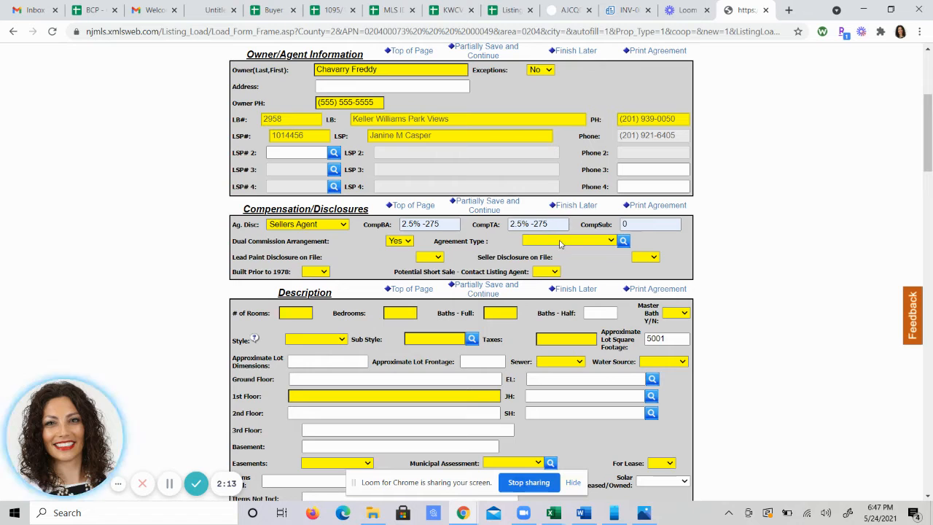
{"action": "left_click", "coordinate": [568, 241]}
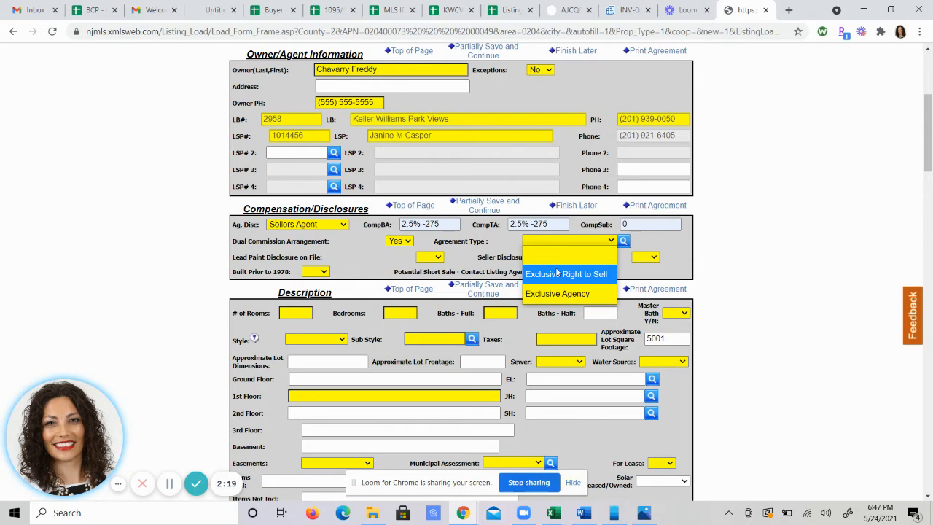
{"action": "left_click", "coordinate": [566, 274]}
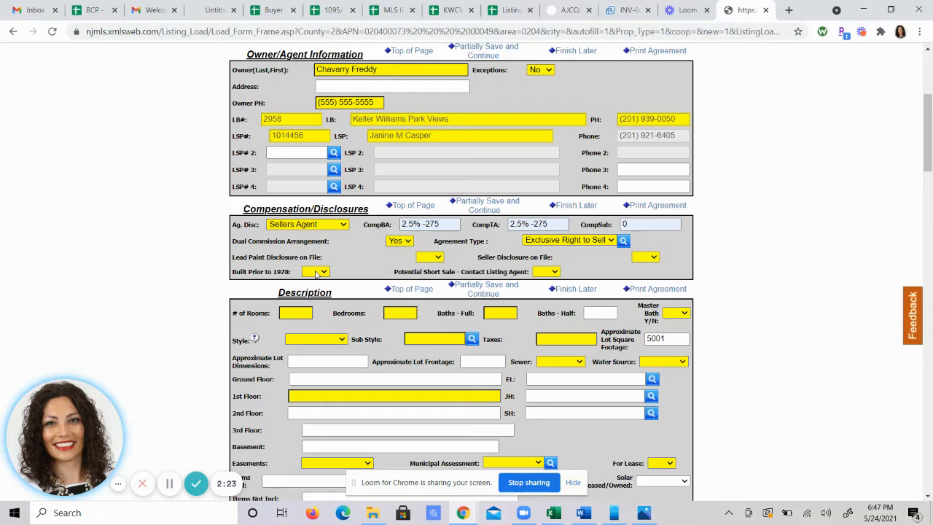
Step: Mark built before 1978 Yes, acknowledge the lead paint notice, and set lead paint disclosure Yes
{"action": "left_click", "coordinate": [325, 271]}
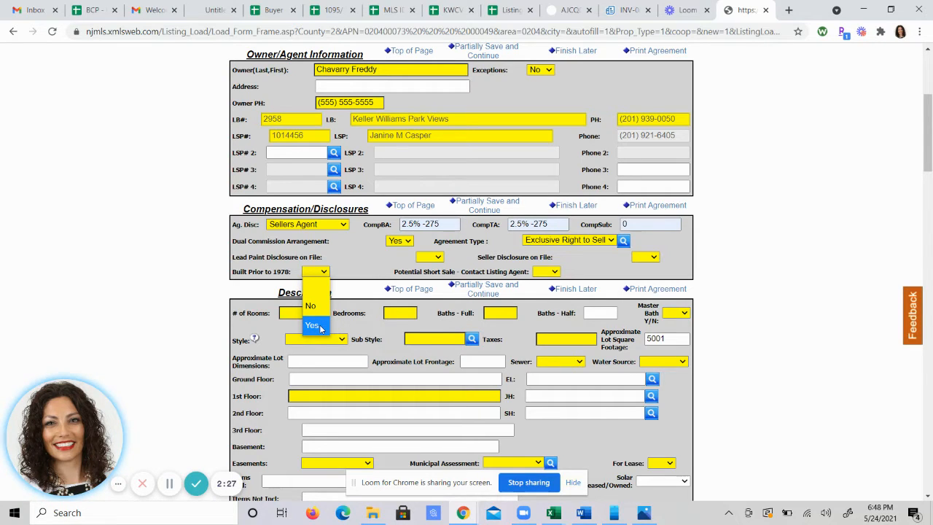
{"action": "left_click", "coordinate": [312, 325]}
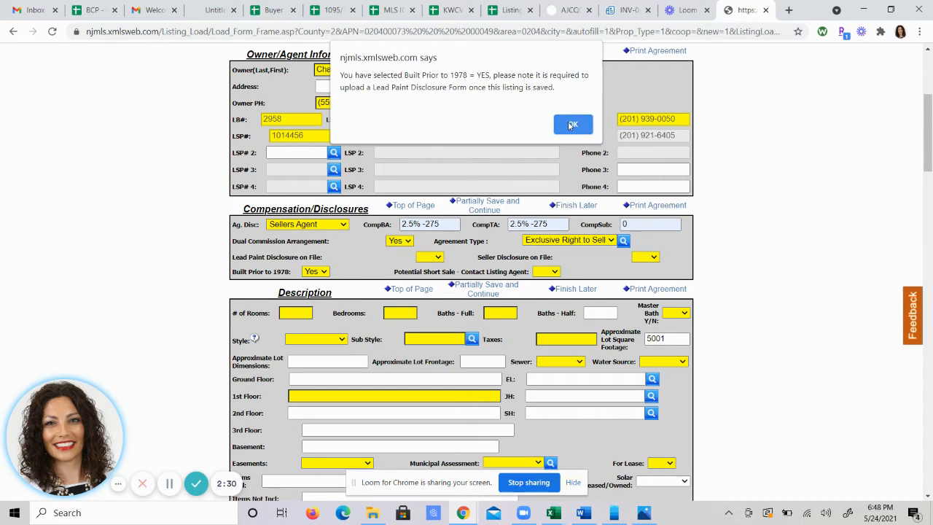
{"action": "left_click", "coordinate": [572, 124]}
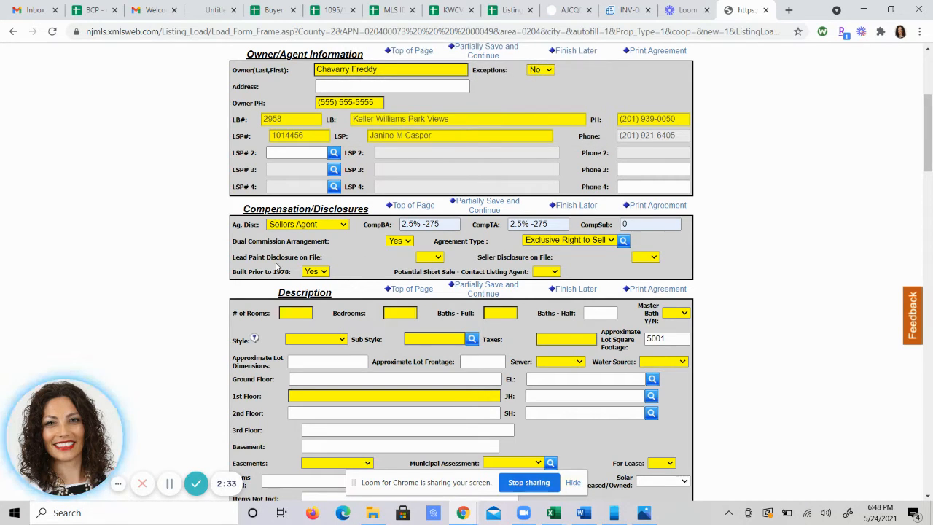
{"action": "left_click", "coordinate": [429, 257]}
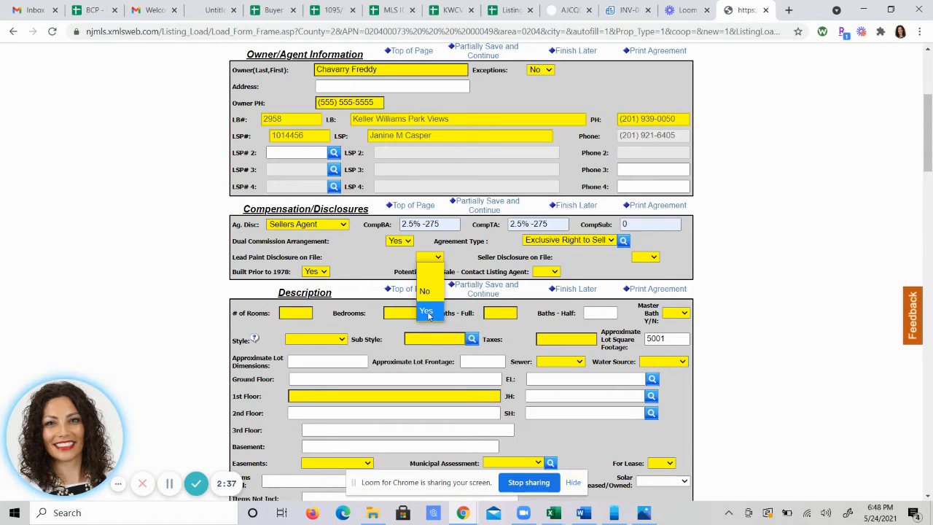
{"action": "left_click", "coordinate": [429, 312]}
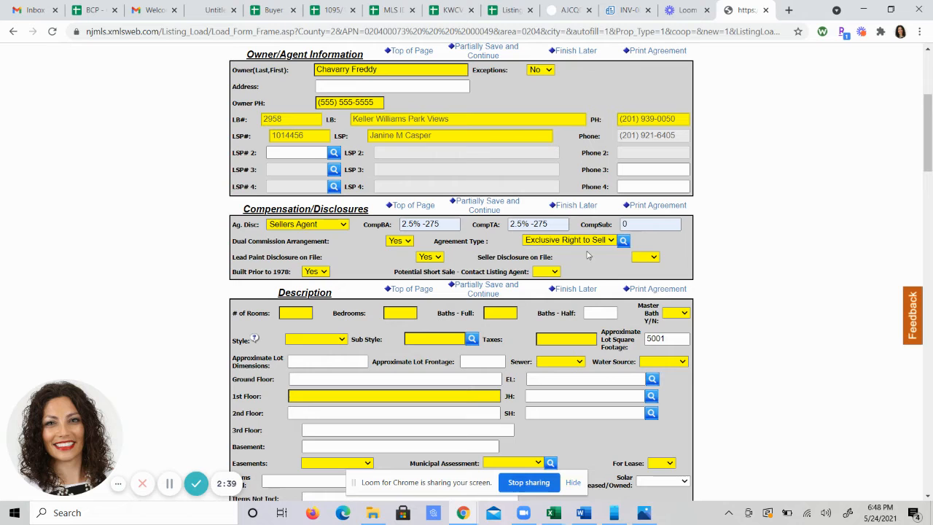
Step: Set seller disclosure on file to No and potential short sale to Yes
{"action": "left_click", "coordinate": [645, 257]}
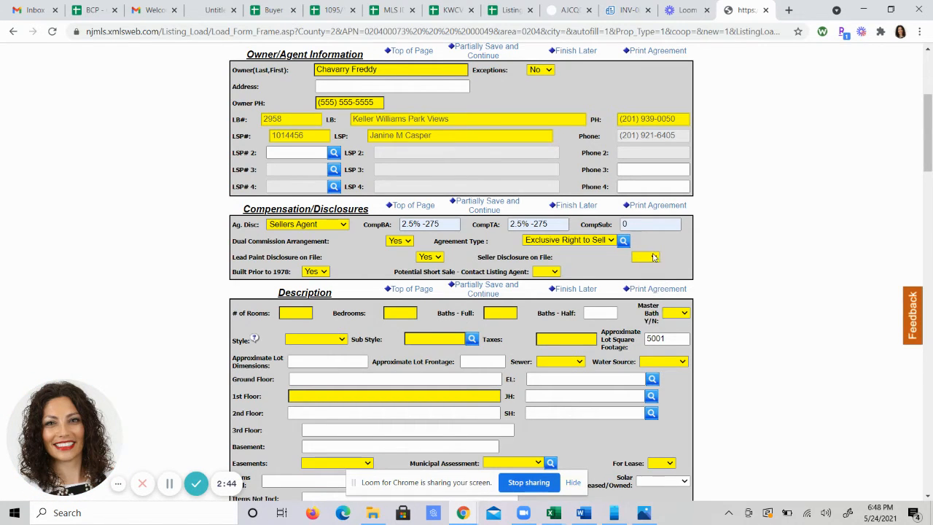
{"action": "left_click", "coordinate": [645, 257]}
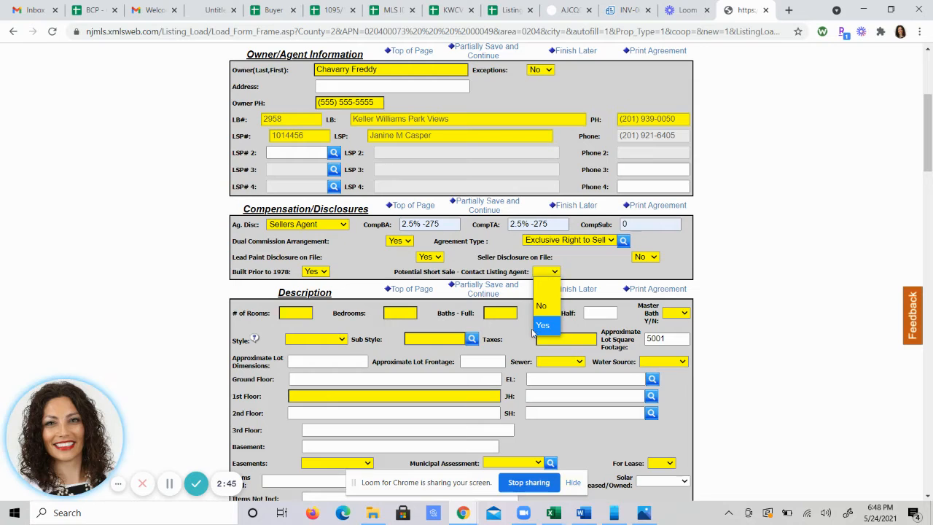
{"action": "left_click", "coordinate": [542, 325]}
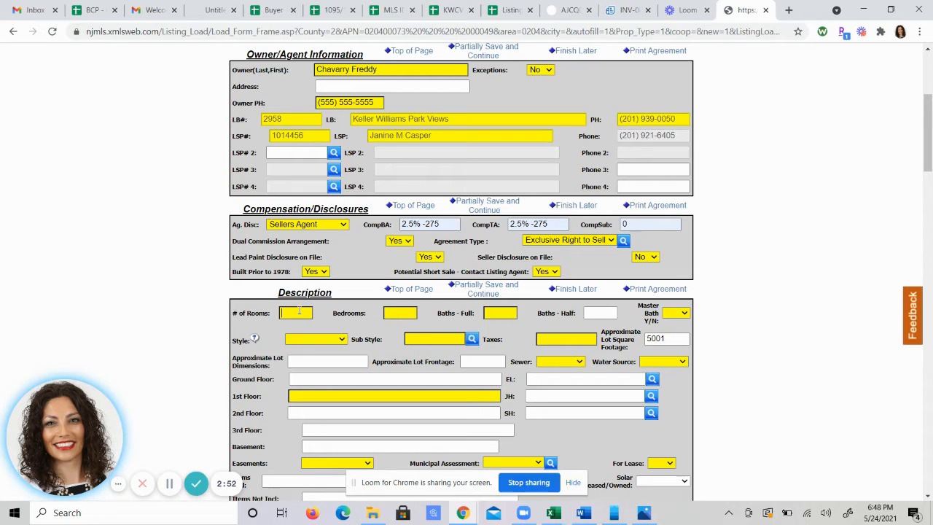
Step: Enter 7 rooms and set the style to Col with Sidehall sub style
{"action": "type", "text": "7"}
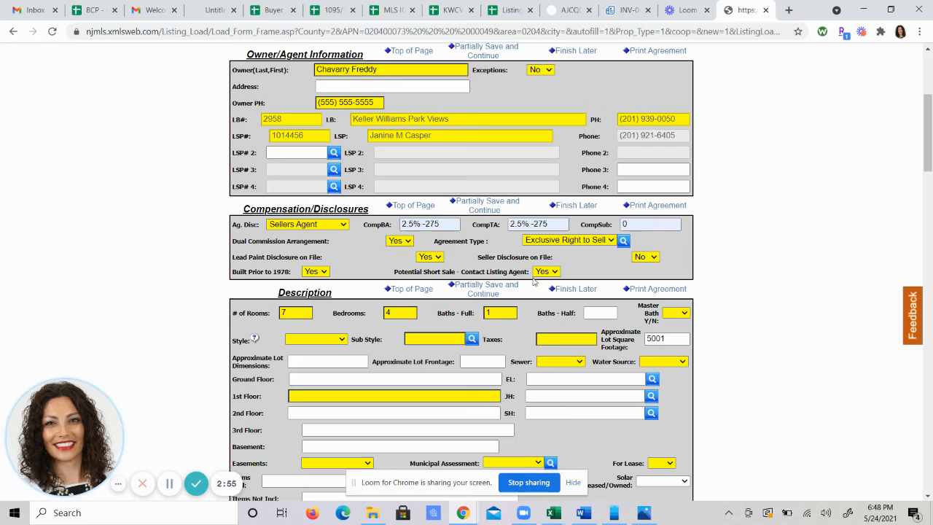
{"action": "left_click", "coordinate": [340, 339]}
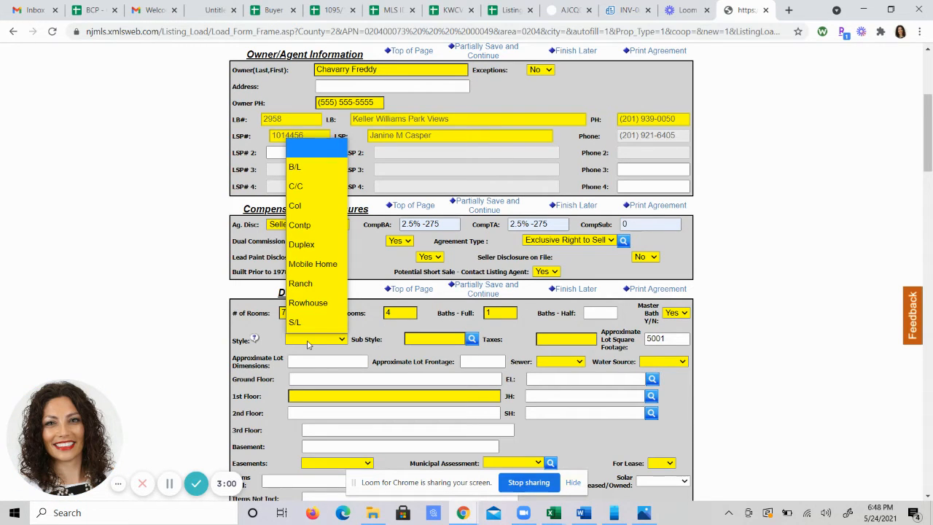
{"action": "left_click", "coordinate": [294, 206]}
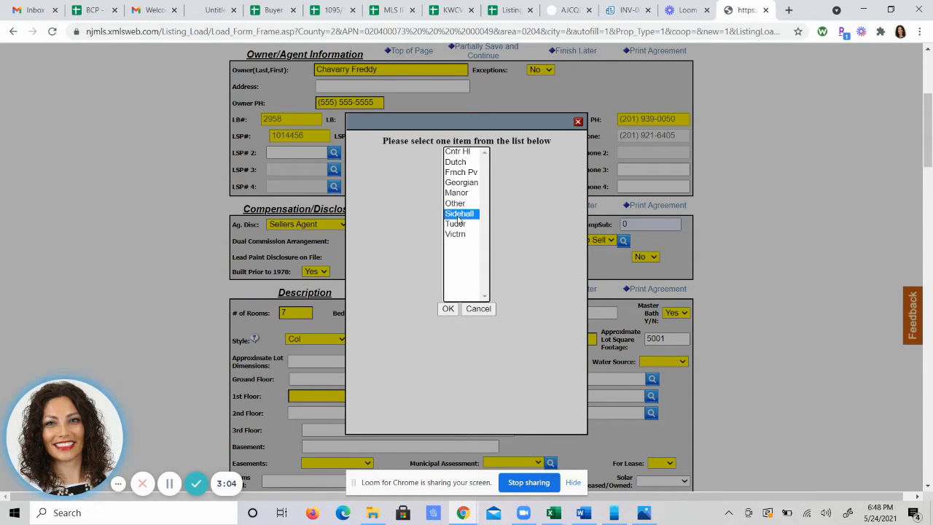
{"action": "left_click", "coordinate": [447, 308]}
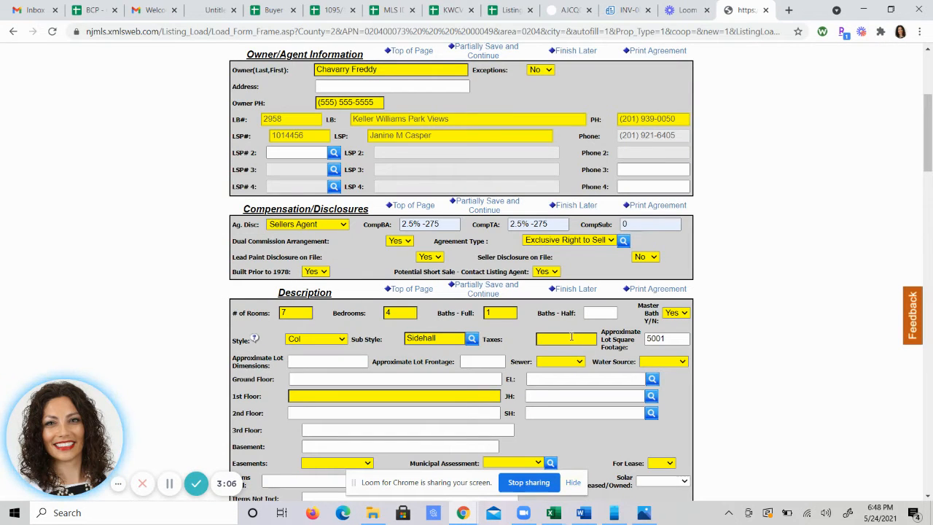
Step: Enter taxes 10000 and set sewer and water source to Municipal
{"action": "left_click", "coordinate": [564, 338]}
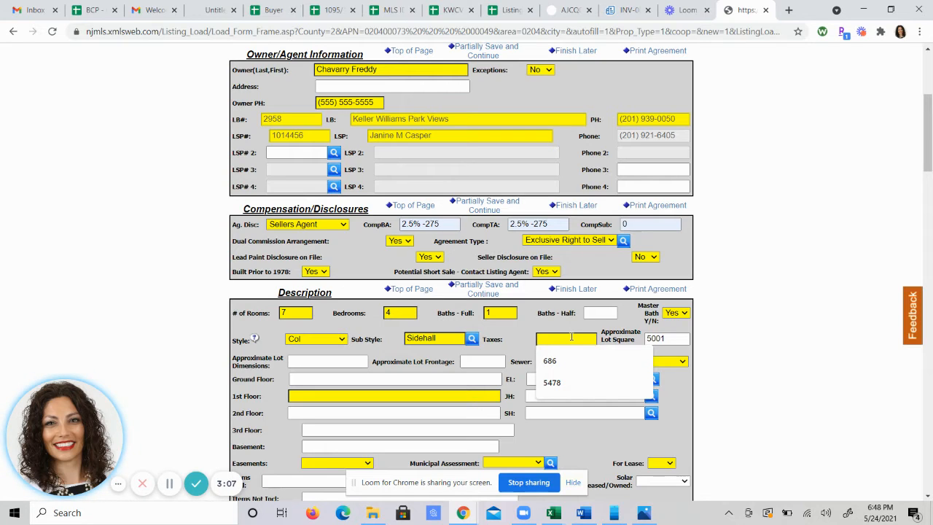
{"action": "type", "text": "10000"}
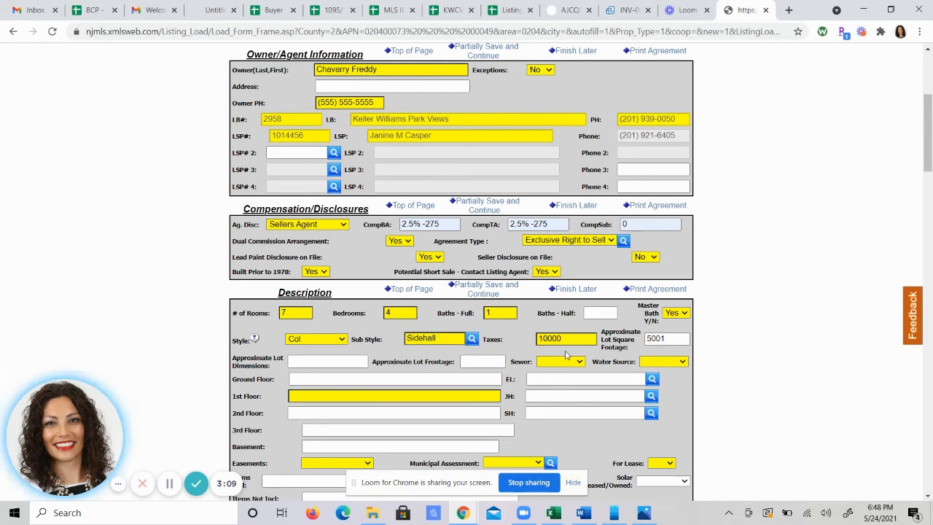
{"action": "left_click", "coordinate": [560, 361]}
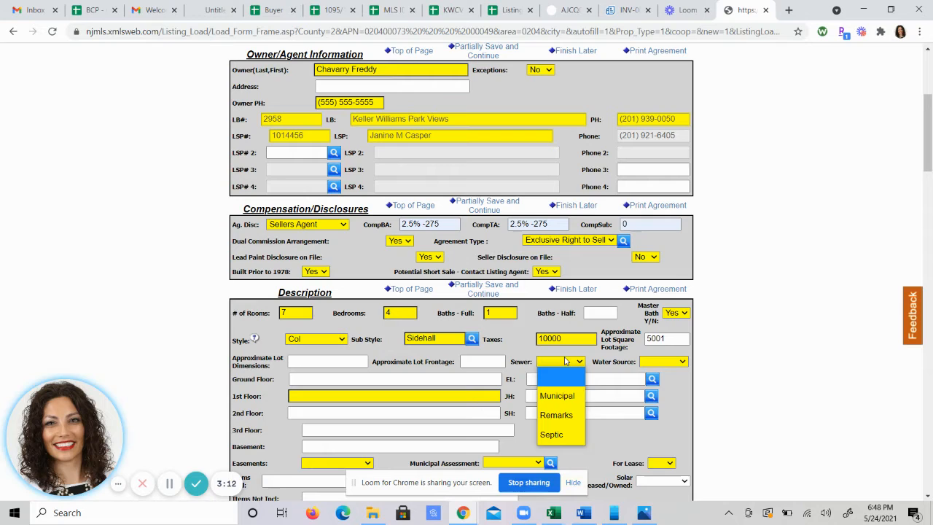
{"action": "left_click", "coordinate": [557, 396]}
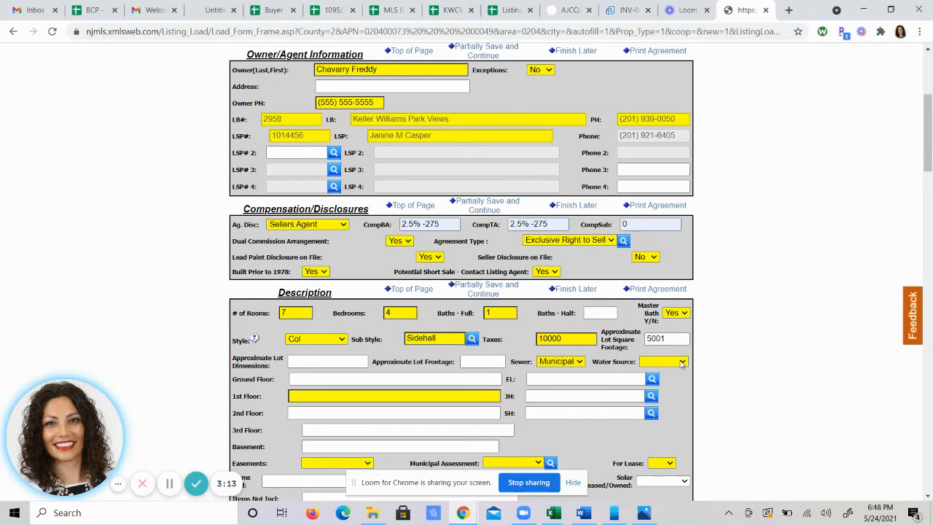
{"action": "mouse_move", "coordinate": [674, 363]}
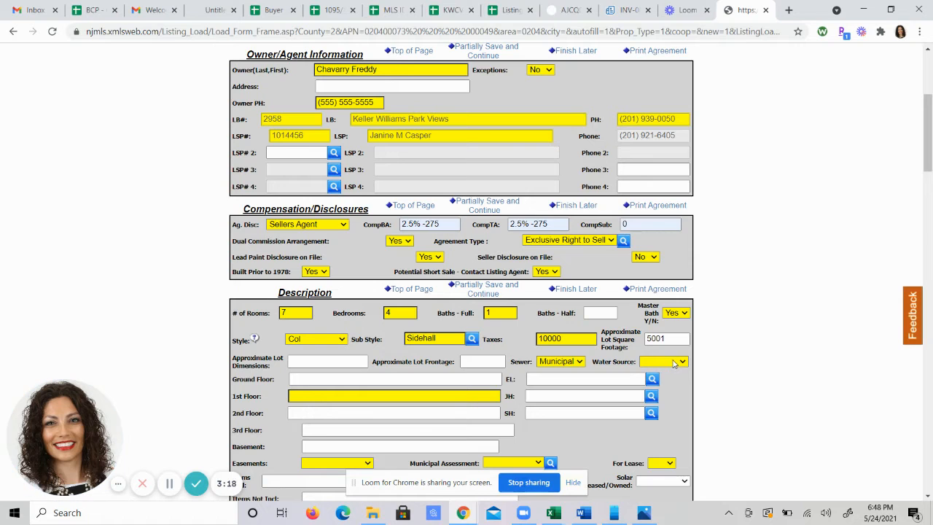
{"action": "left_click", "coordinate": [663, 360]}
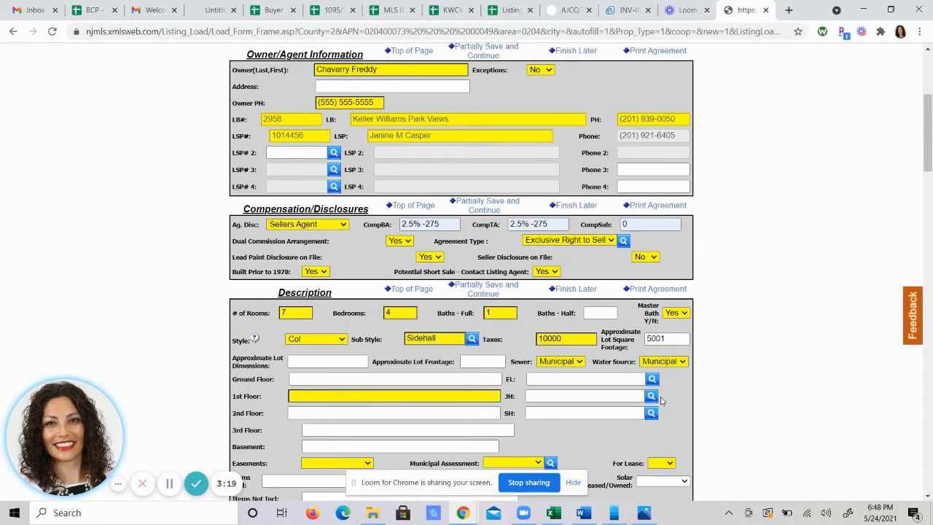
Step: List the 1st floor as 'LR, KIT, dr, 1/2 bth' and set easements and municipal assessment to None Known
{"action": "scroll", "scroll_direction": "down", "scroll_amount": 3}
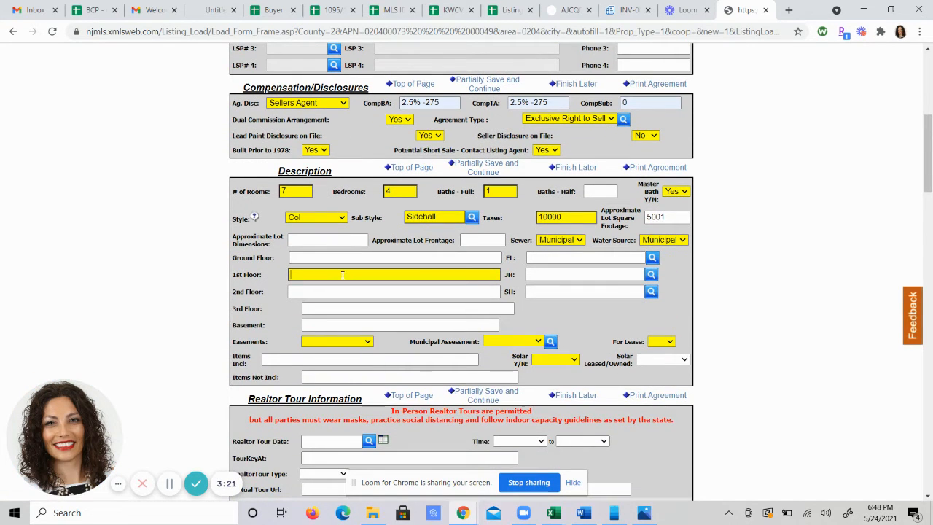
{"action": "type", "text": "LR, KIT"}
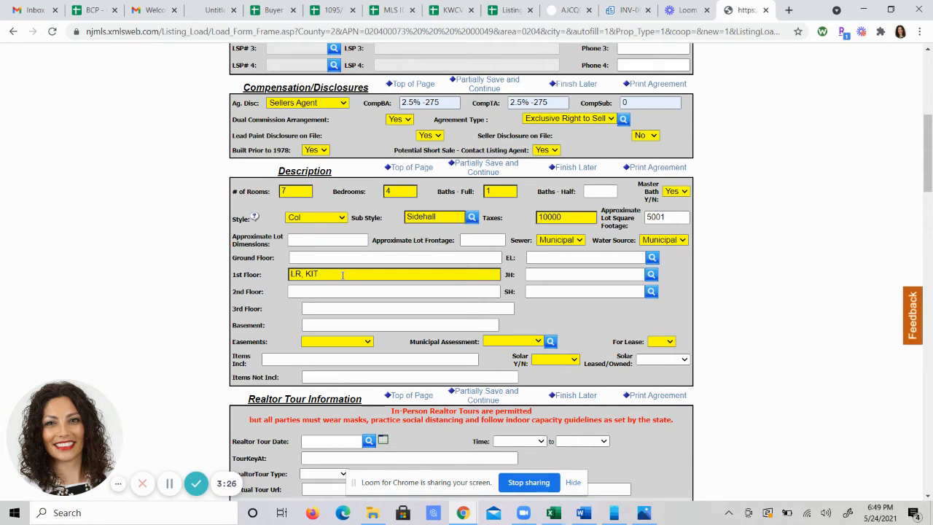
{"action": "type", "text": "<"}
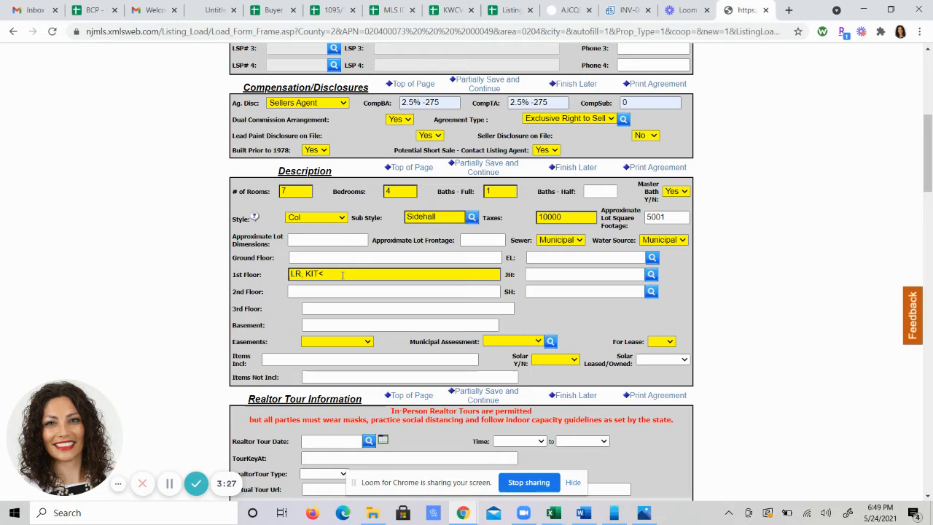
{"action": "type", "text": ", dr, 1"}
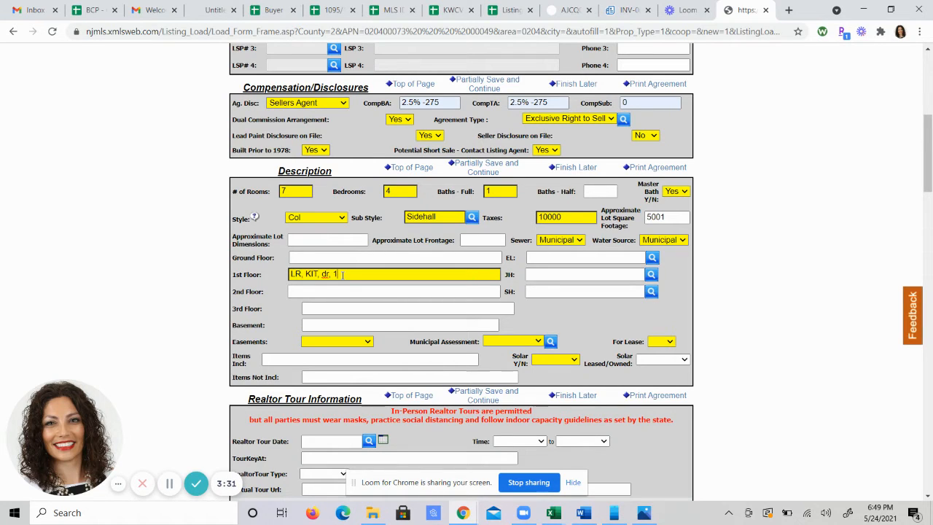
{"action": "type", "text": "/2 bth"}
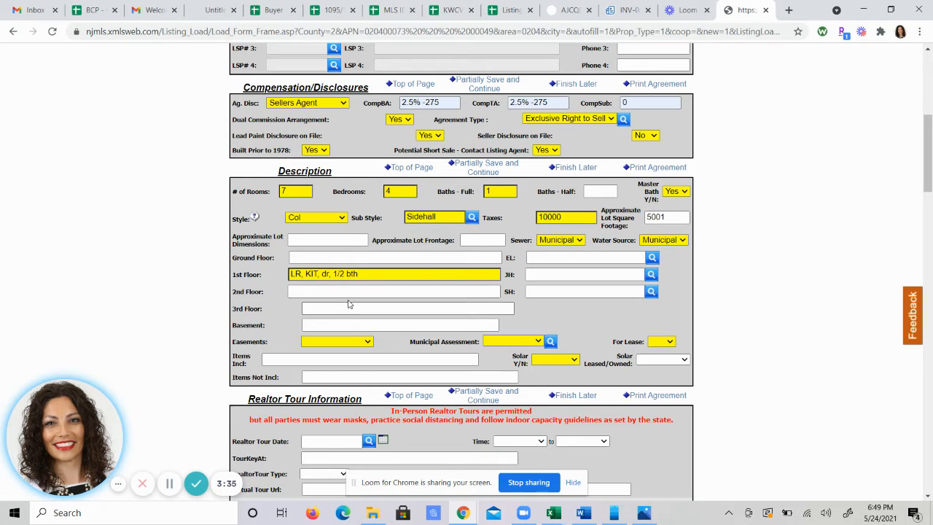
{"action": "left_click", "coordinate": [337, 341]}
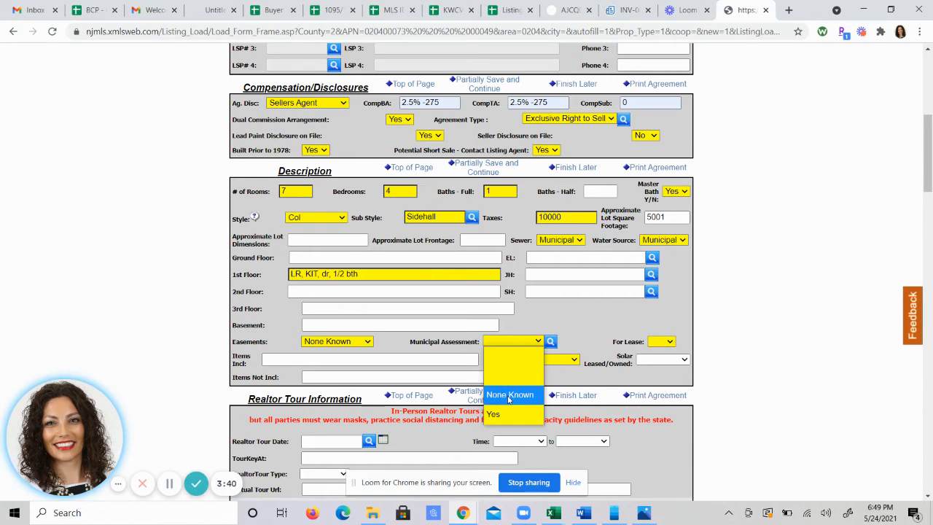
{"action": "left_click", "coordinate": [510, 394]}
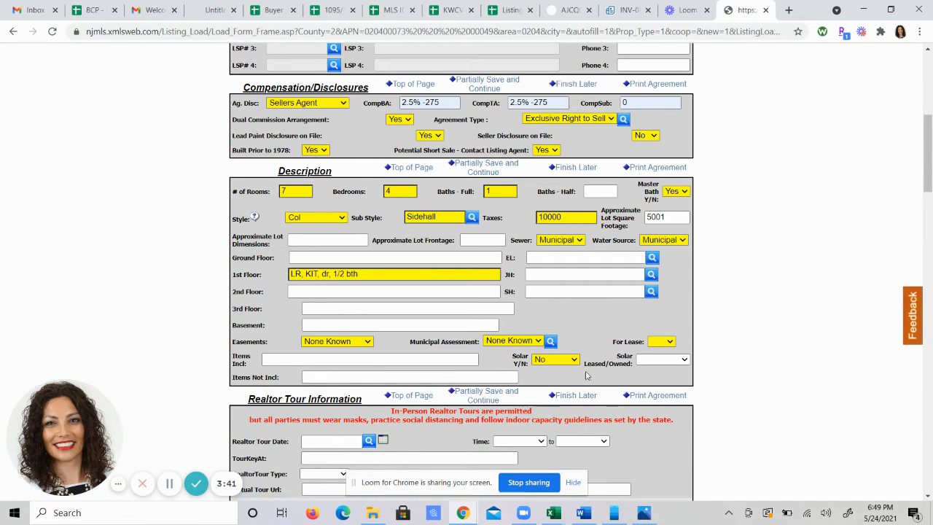
Step: Set Take Photo to No, possession to 31-60, and tick Call Listing Agent for Confirmed Appointment
{"action": "scroll", "scroll_direction": "down", "scroll_amount": 3}
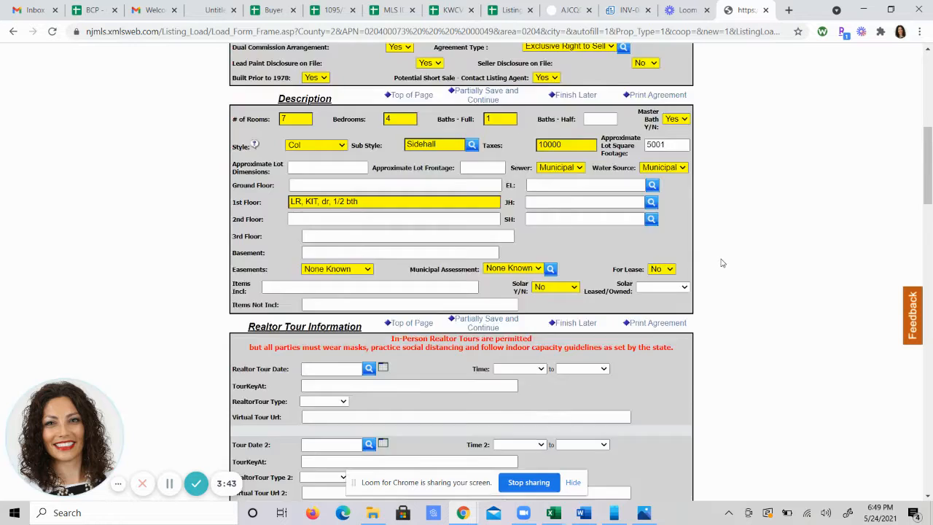
{"action": "scroll", "scroll_direction": "down", "scroll_amount": 3}
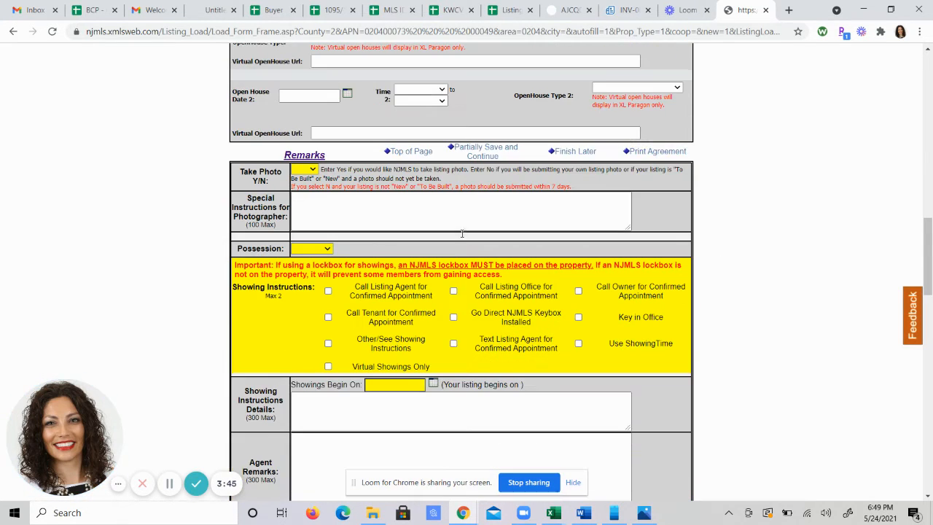
{"action": "left_click", "coordinate": [311, 169]}
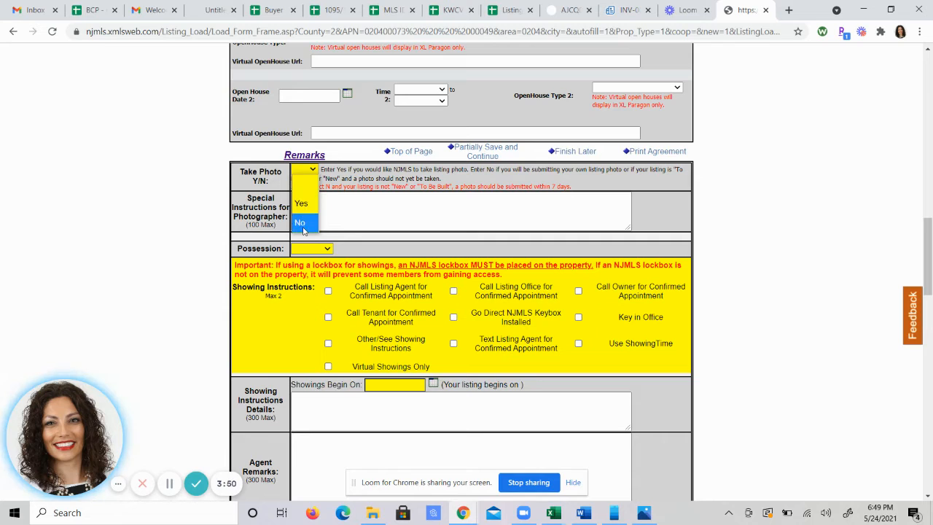
{"action": "left_click", "coordinate": [312, 249]}
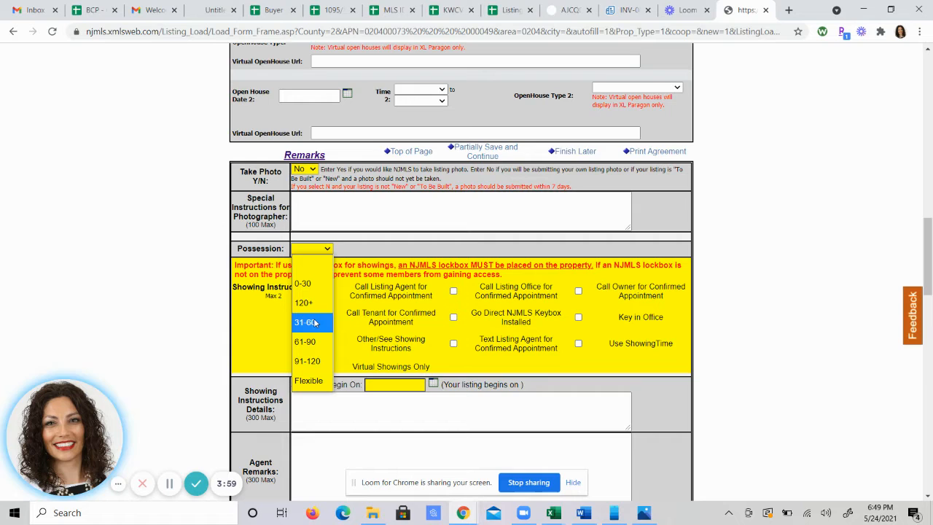
{"action": "mouse_move", "coordinate": [314, 334]}
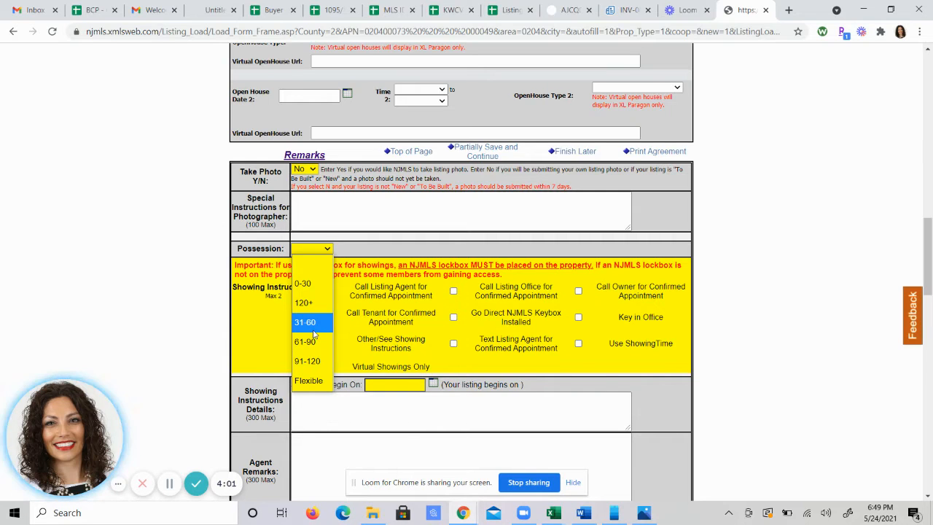
{"action": "left_click", "coordinate": [305, 322]}
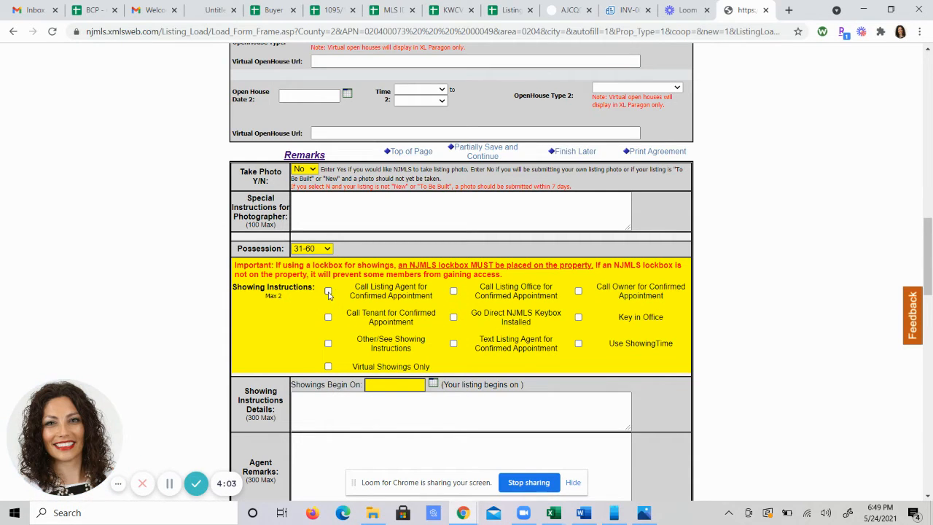
{"action": "left_click", "coordinate": [328, 290]}
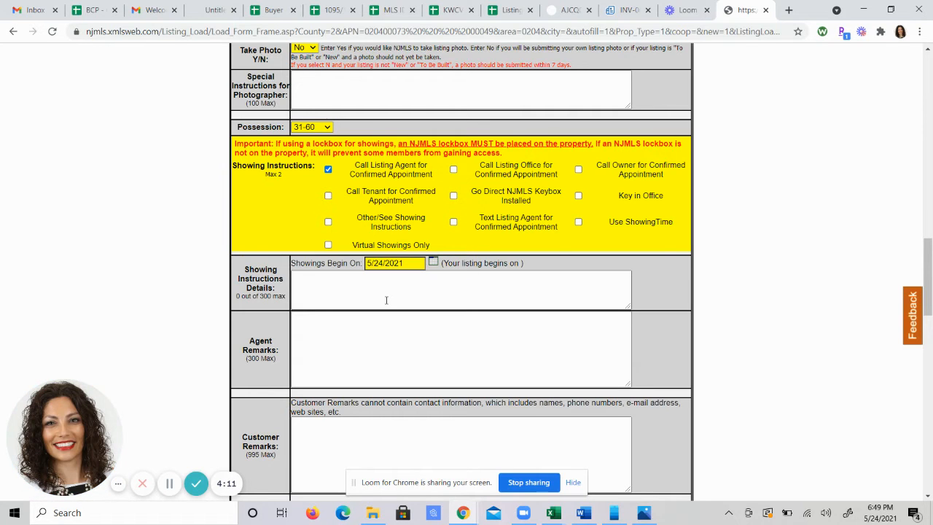
Step: Review the Remarks, Internet Options and Features sections and Partially Save and Continue
{"action": "scroll", "scroll_direction": "down", "scroll_amount": 3}
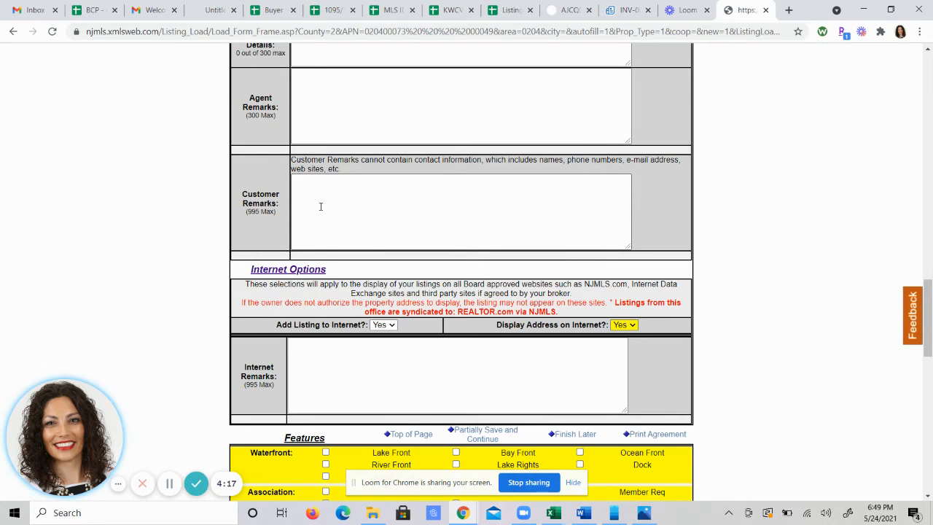
{"action": "scroll", "scroll_direction": "down", "scroll_amount": 3}
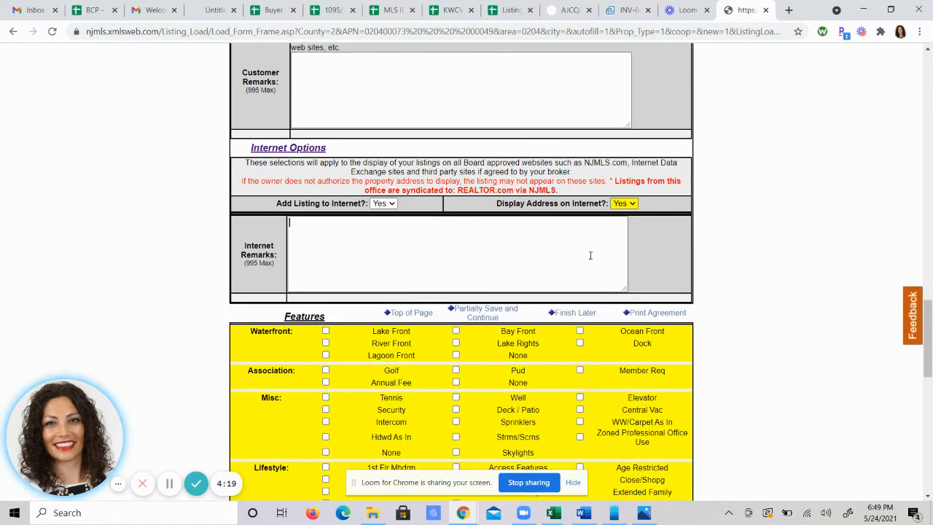
{"action": "scroll", "scroll_direction": "down", "scroll_amount": 3}
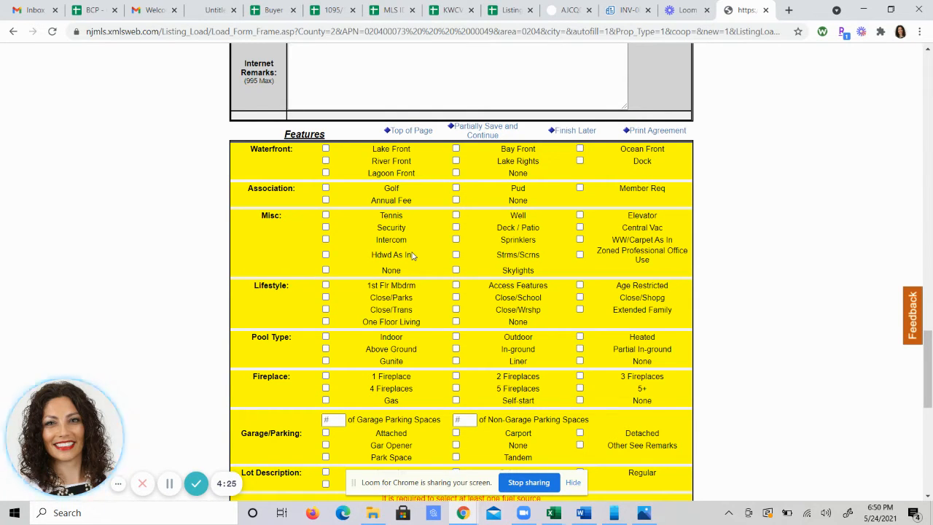
{"action": "scroll", "scroll_direction": "down", "scroll_amount": 3}
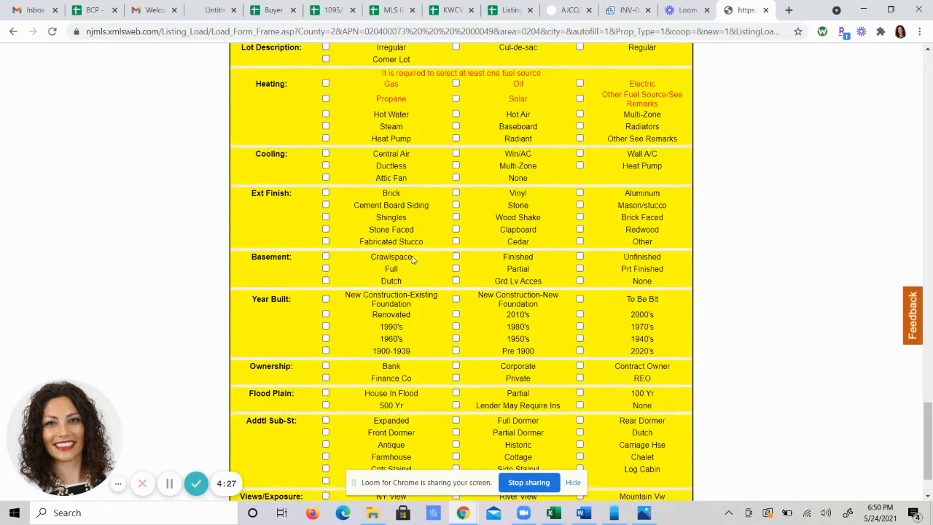
{"action": "scroll", "scroll_direction": "down", "scroll_amount": 3}
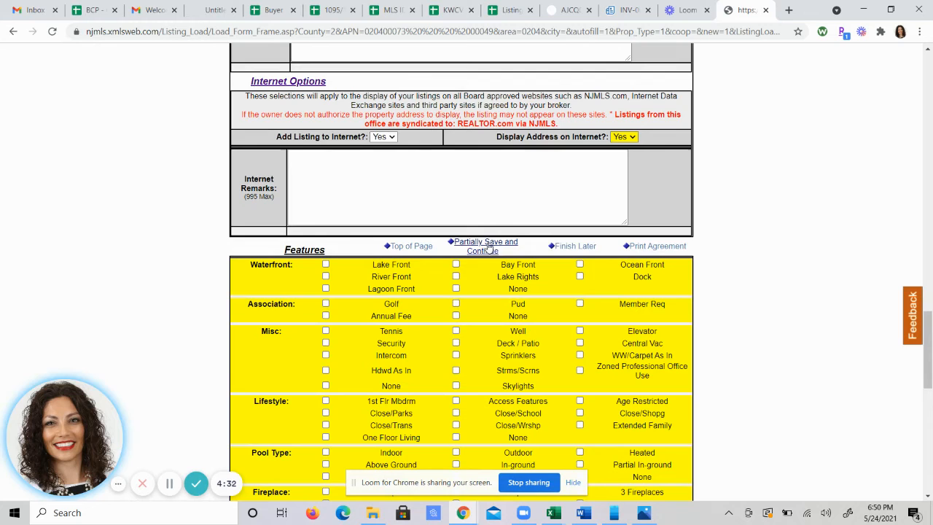
{"action": "left_click", "coordinate": [483, 245]}
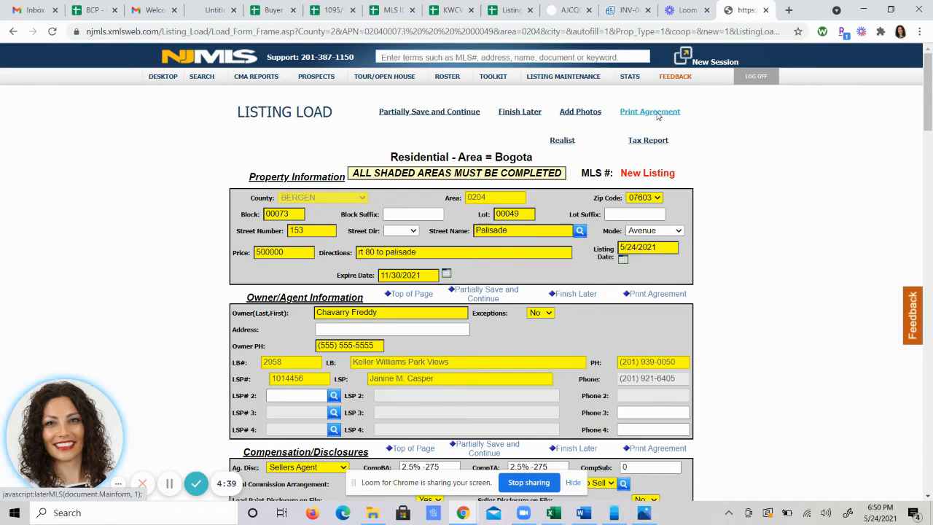
Step: Show the Print / Email PDF agreement page, prefilled 5/24/2021–11/30/2021 at $500000
{"action": "left_click", "coordinate": [650, 112]}
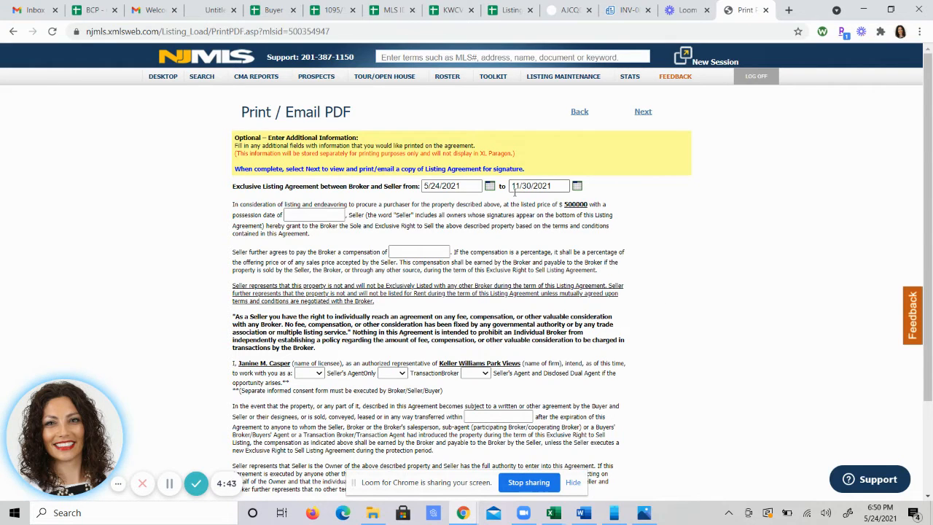
Step: Set possession TBD, 5% compensation, Transaction Broker YES and a 60-day protection period
{"action": "left_click", "coordinate": [315, 214]}
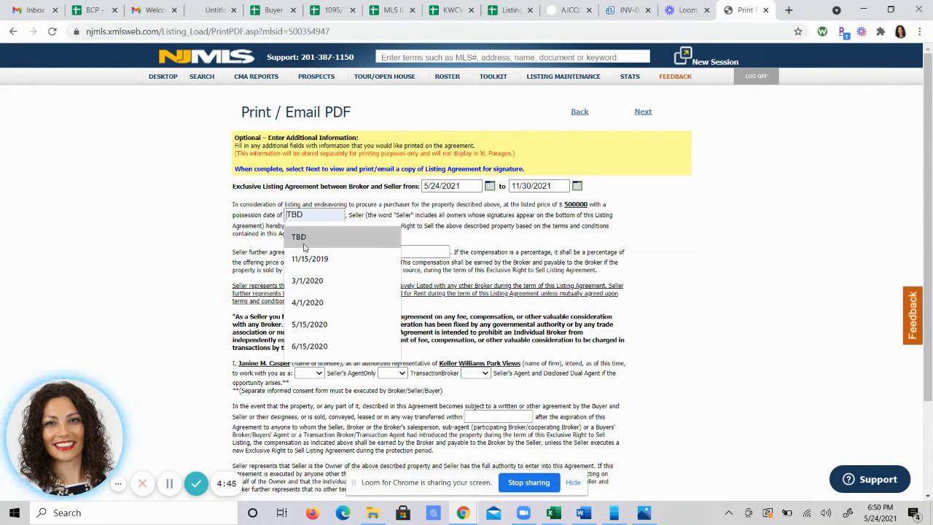
{"action": "left_click", "coordinate": [298, 236]}
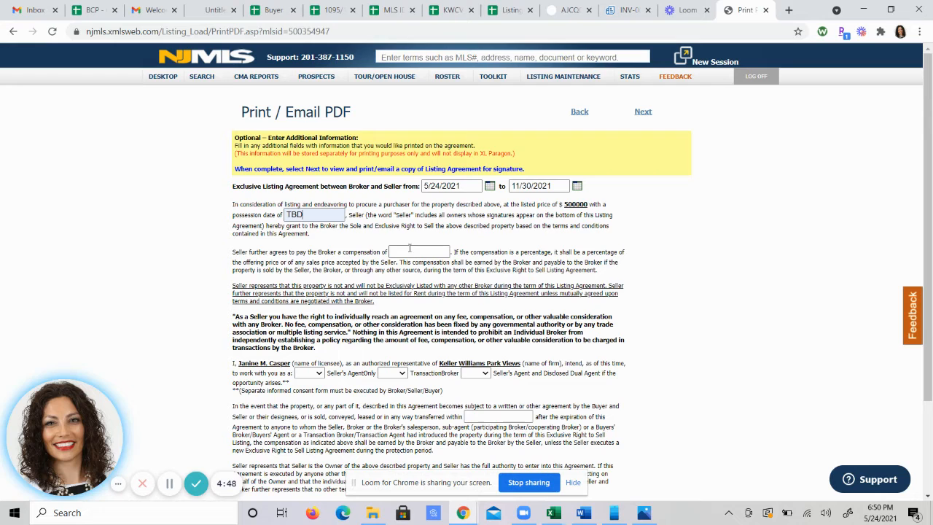
{"action": "left_click", "coordinate": [419, 251]}
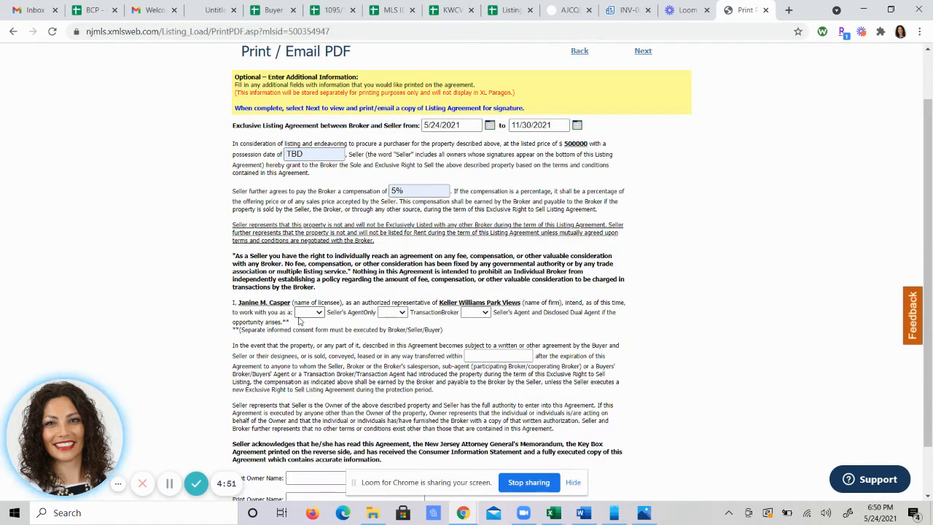
{"action": "left_click", "coordinate": [475, 312]}
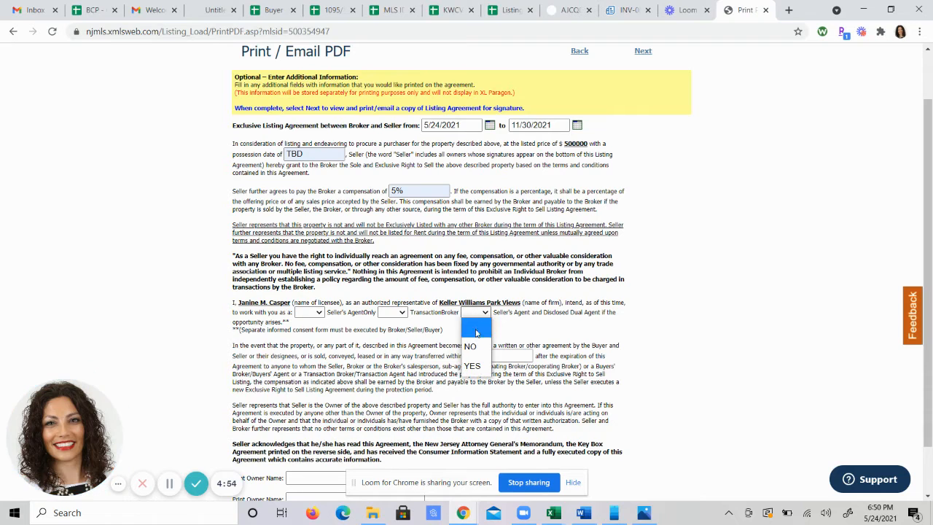
{"action": "left_click", "coordinate": [473, 365]}
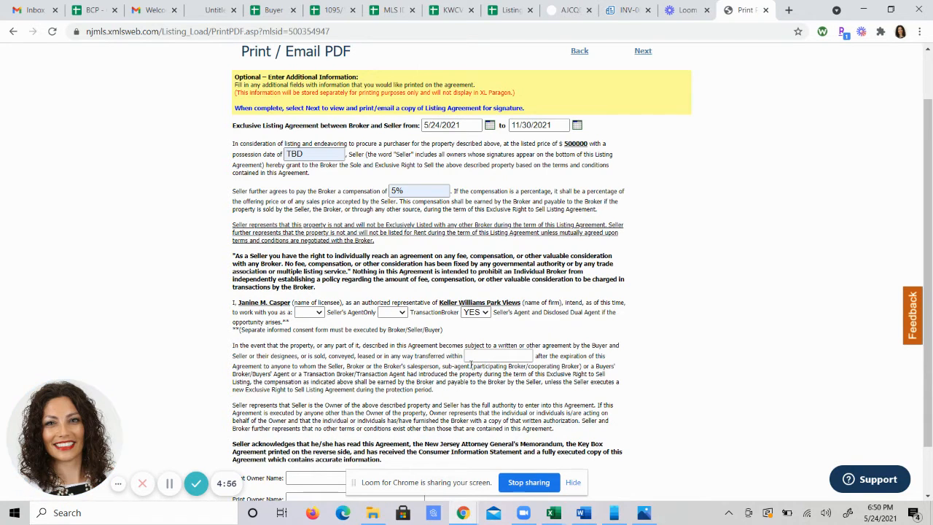
{"action": "left_click", "coordinate": [498, 356]}
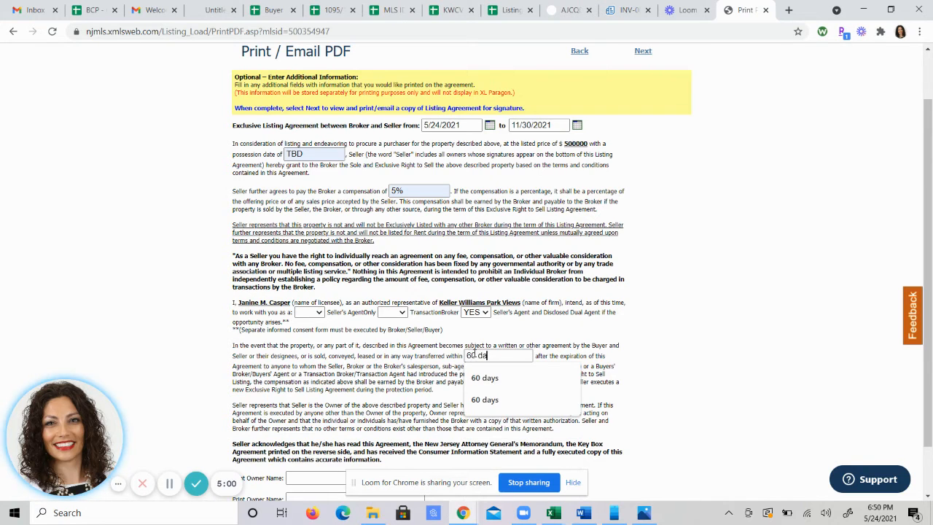
{"action": "left_click", "coordinate": [484, 378]}
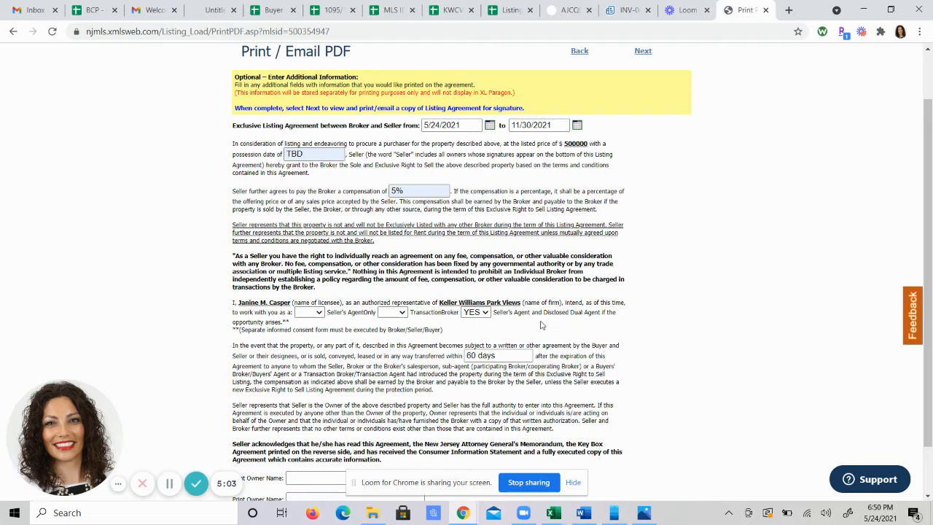
Step: Fill the Print Owner Name with the suggested 'Nich…' owner and Owner Phone starting 201-92
{"action": "scroll", "scroll_direction": "down", "scroll_amount": 3}
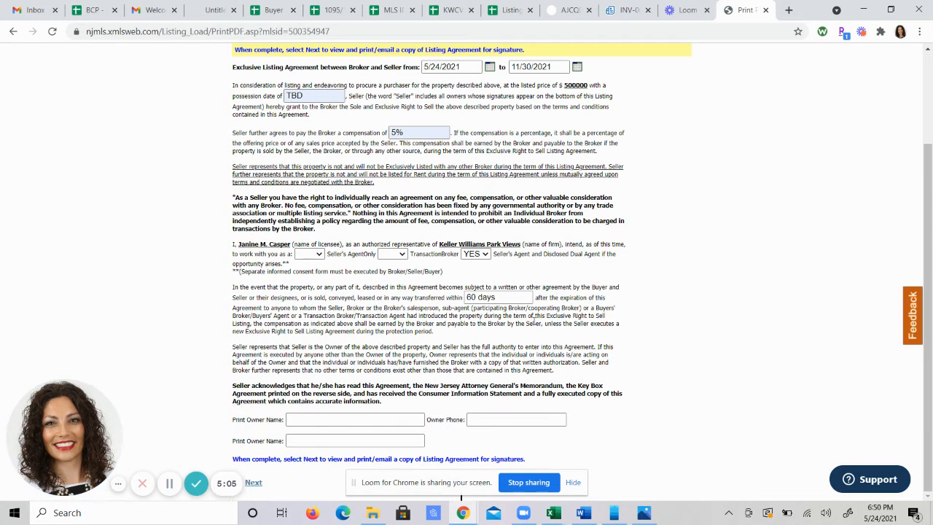
{"action": "type", "text": "Nich"}
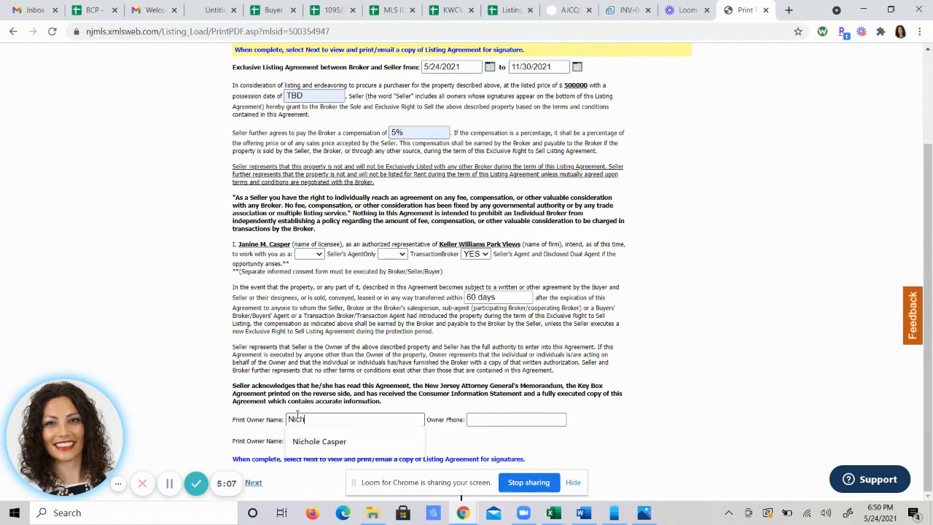
{"action": "left_click", "coordinate": [320, 441]}
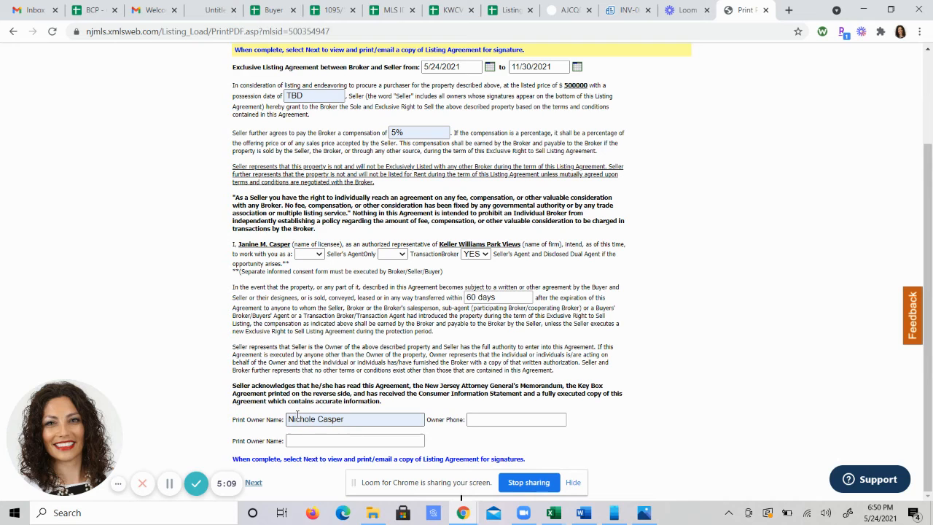
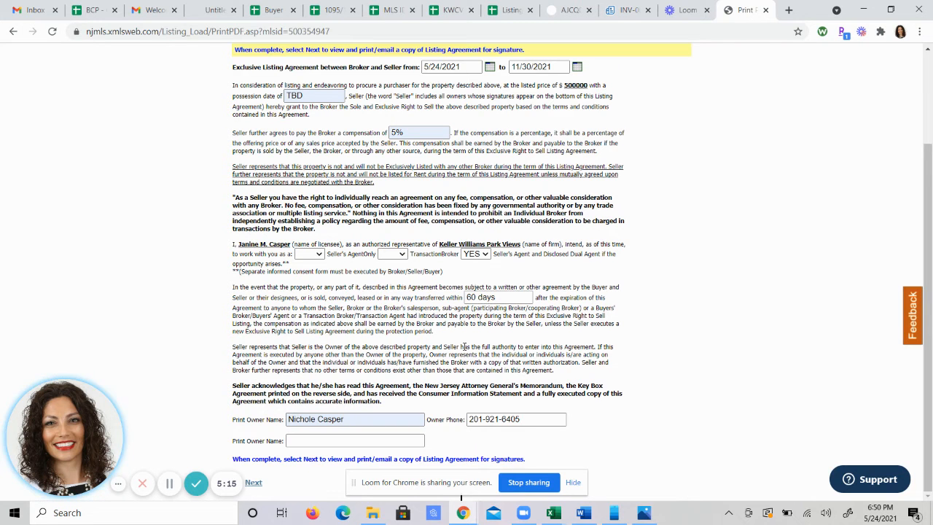
{"action": "scroll", "scroll_direction": "up", "scroll_amount": 3}
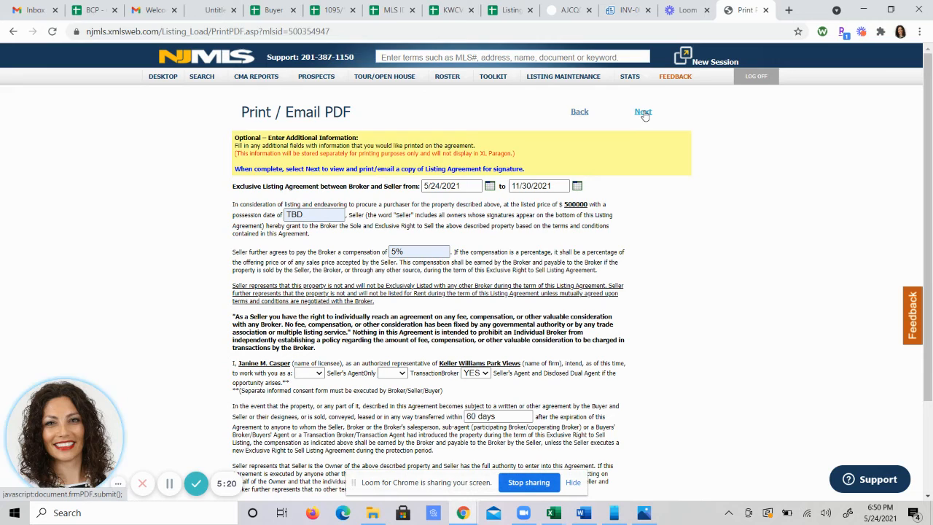
Step: Proceed to the output options and print the listing agreement PDF
{"action": "left_click", "coordinate": [643, 111]}
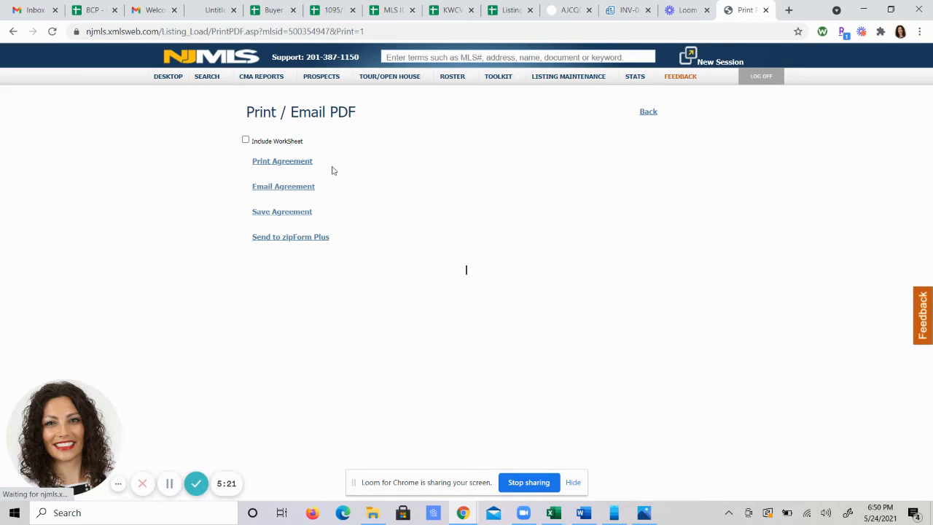
{"action": "mouse_move", "coordinate": [264, 141]}
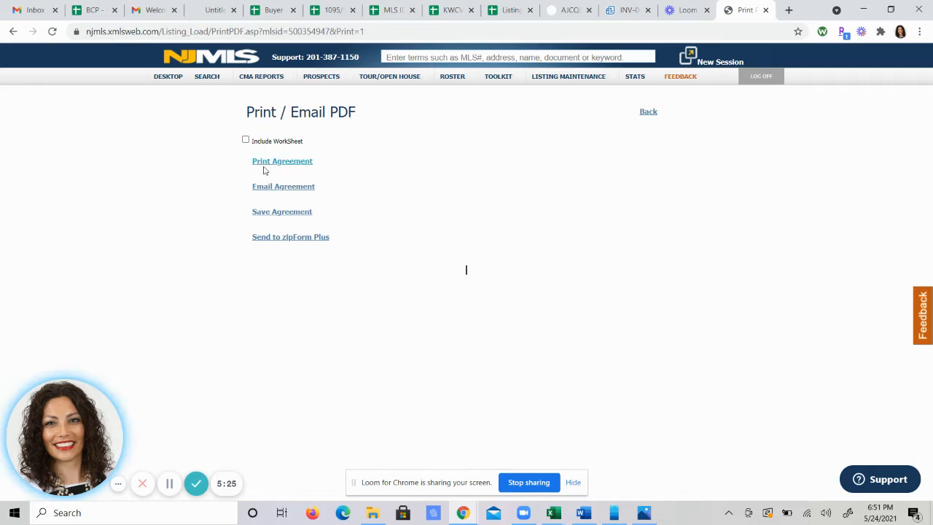
{"action": "left_click", "coordinate": [283, 161]}
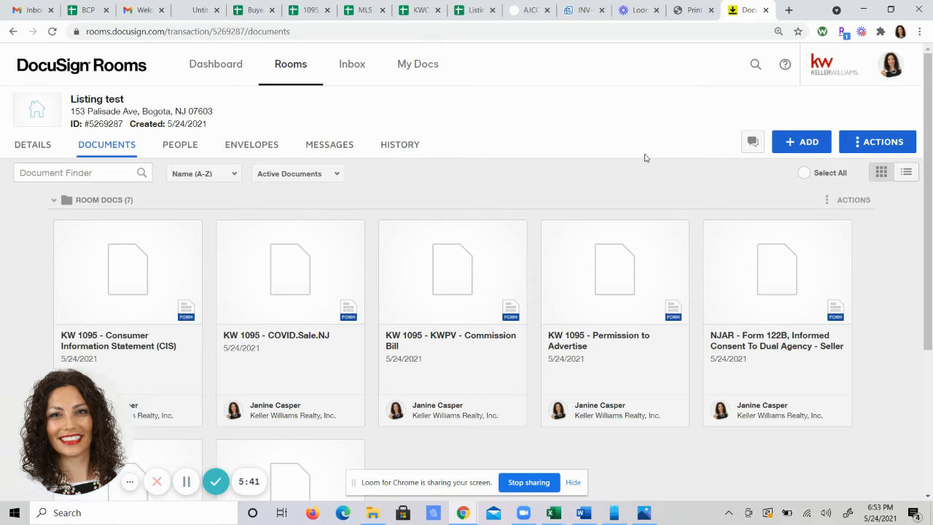
Step: Add the downloaded agreement to the Listing test room from the computer's Documents folder
{"action": "left_click", "coordinate": [800, 141]}
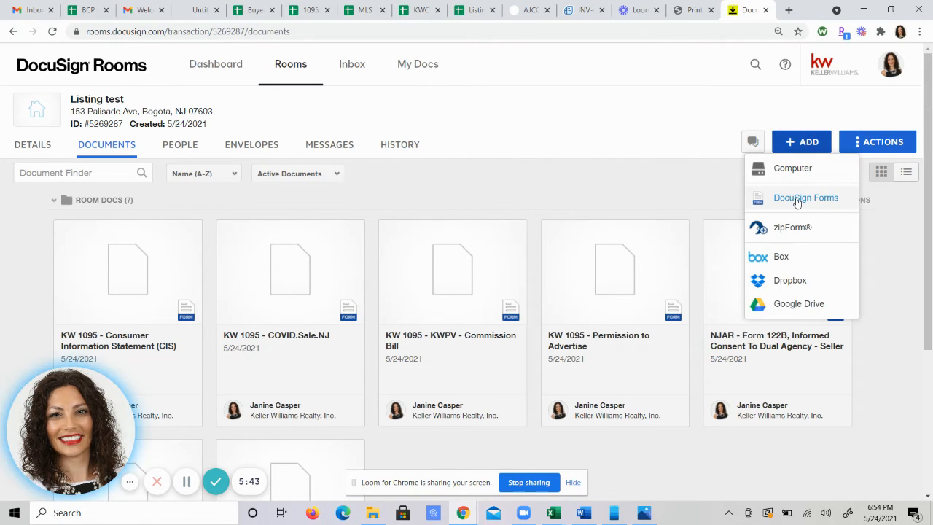
{"action": "left_click", "coordinate": [694, 201]}
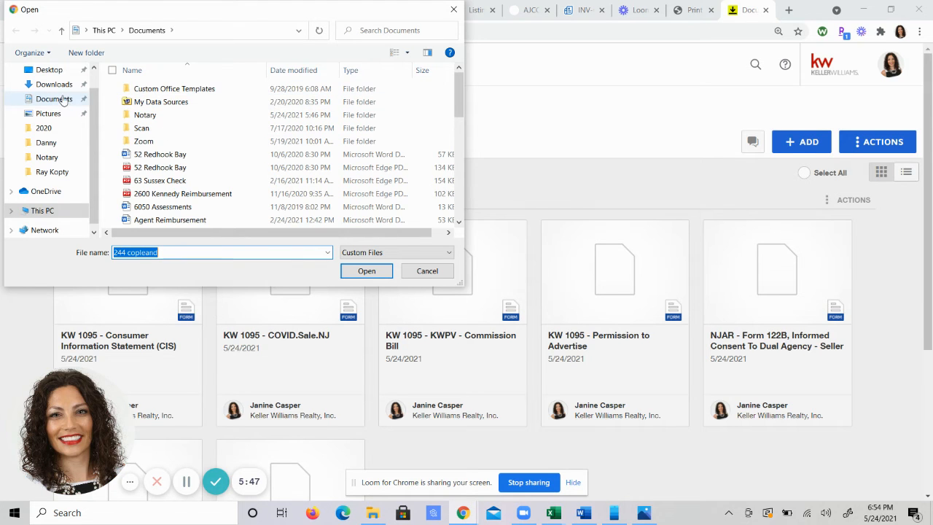
{"action": "left_click", "coordinate": [54, 84]}
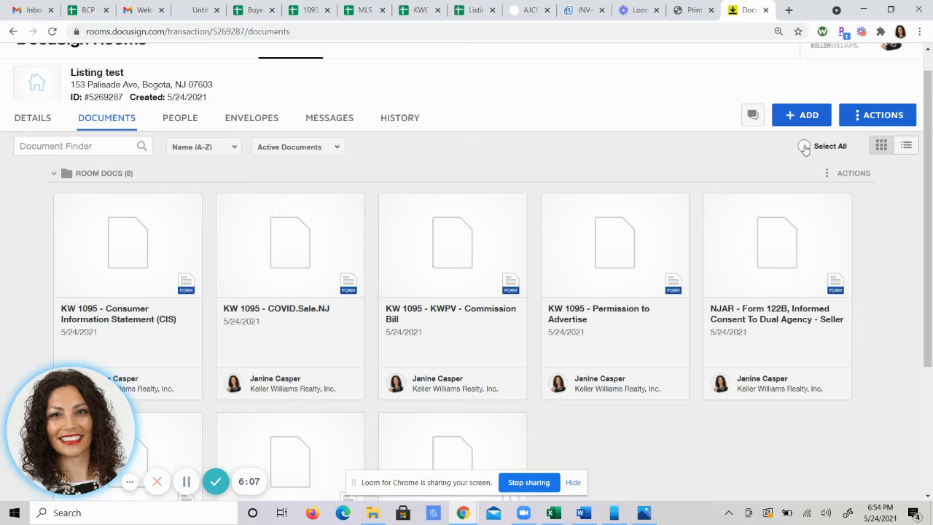
Step: Select all room documents into a 'Please DocuSign' envelope and start adding recipients
{"action": "left_click", "coordinate": [803, 146]}
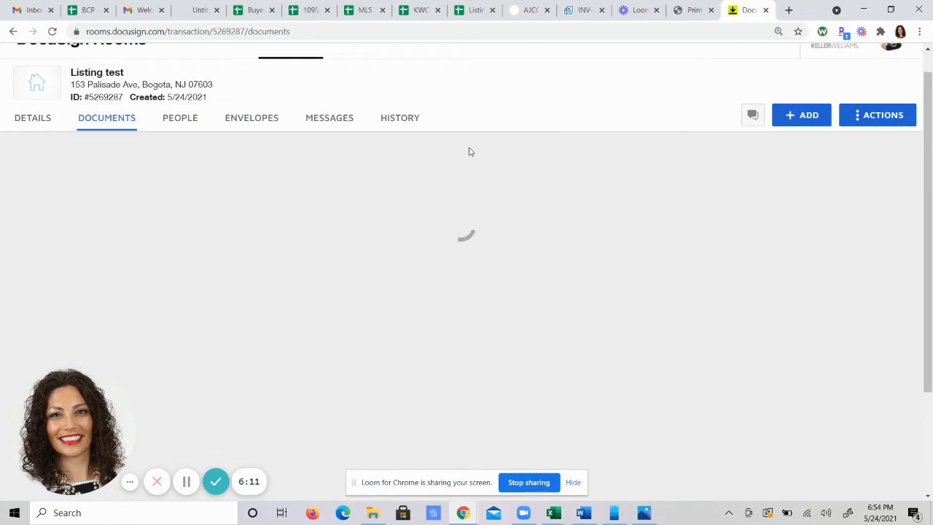
{"action": "mouse_move", "coordinate": [283, 215]}
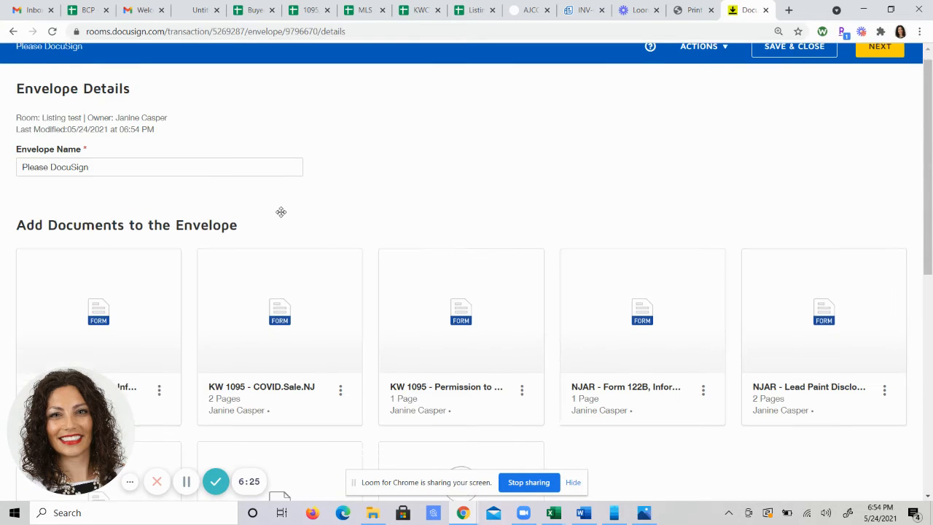
{"action": "left_click", "coordinate": [75, 265]}
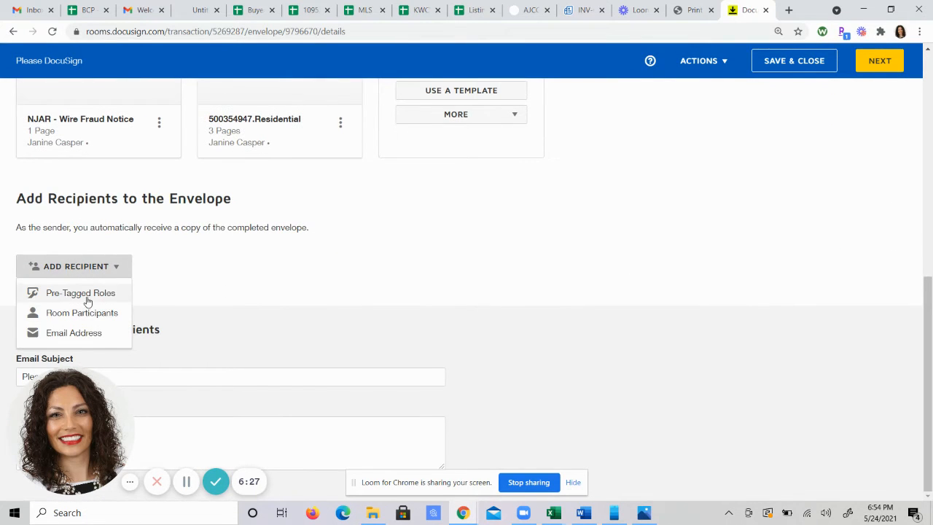
{"action": "left_click", "coordinate": [80, 292]}
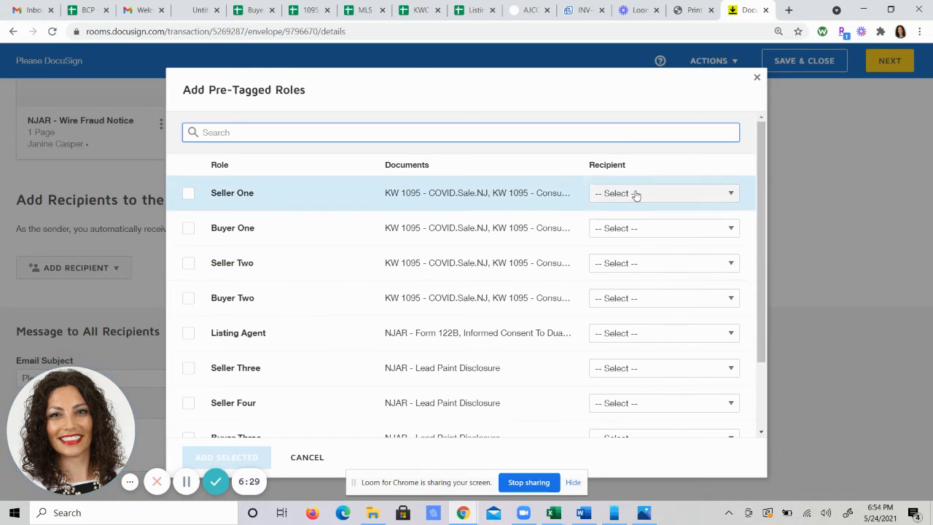
{"action": "left_click", "coordinate": [662, 193]}
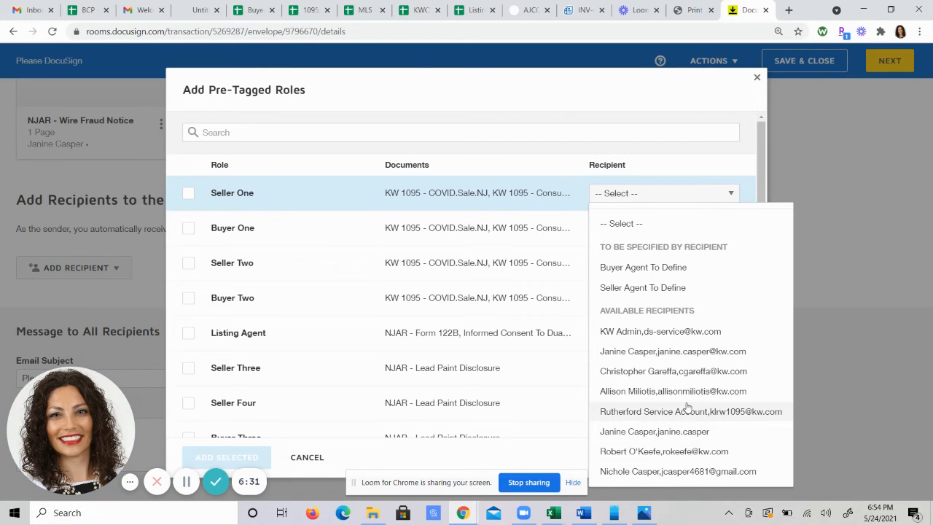
{"action": "left_click", "coordinate": [677, 471]}
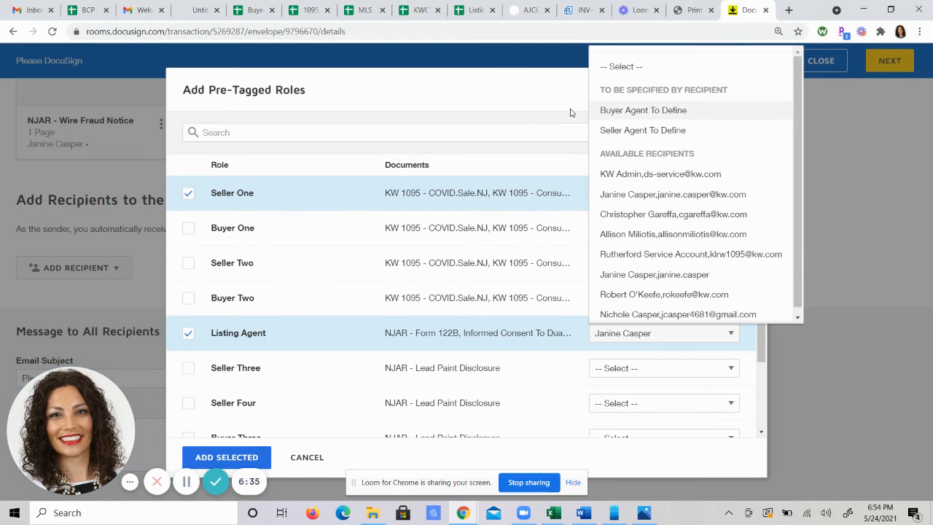
{"action": "left_click", "coordinate": [306, 457]}
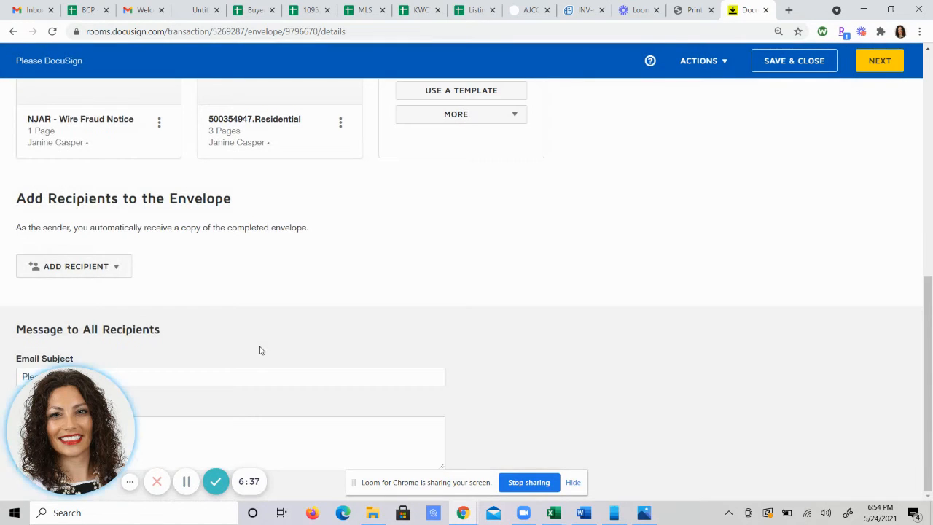
{"action": "left_click", "coordinate": [76, 266]}
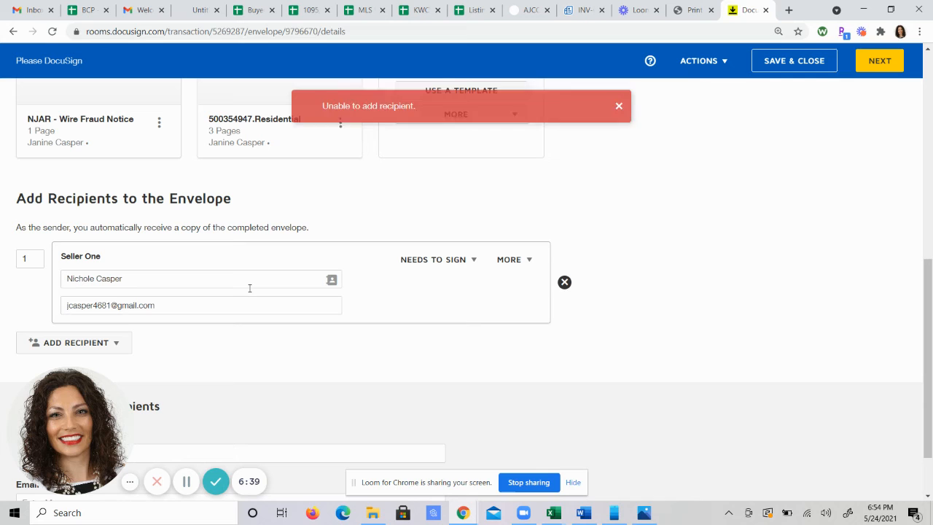
{"action": "left_click", "coordinate": [76, 342]}
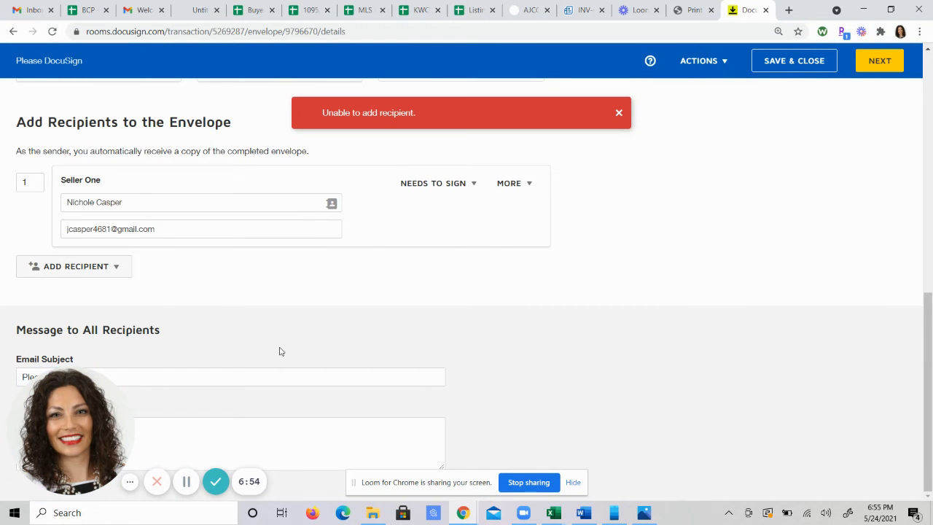
{"action": "left_click", "coordinate": [73, 266]}
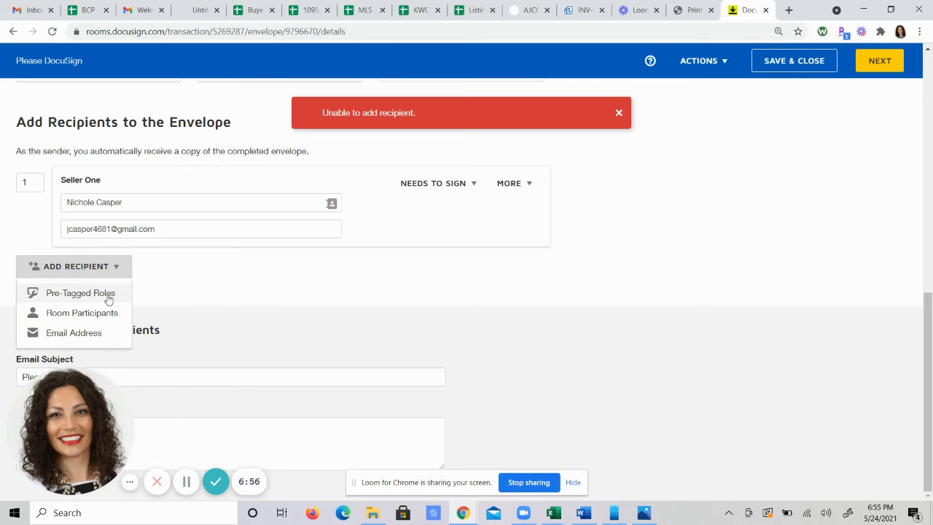
{"action": "left_click", "coordinate": [82, 313]}
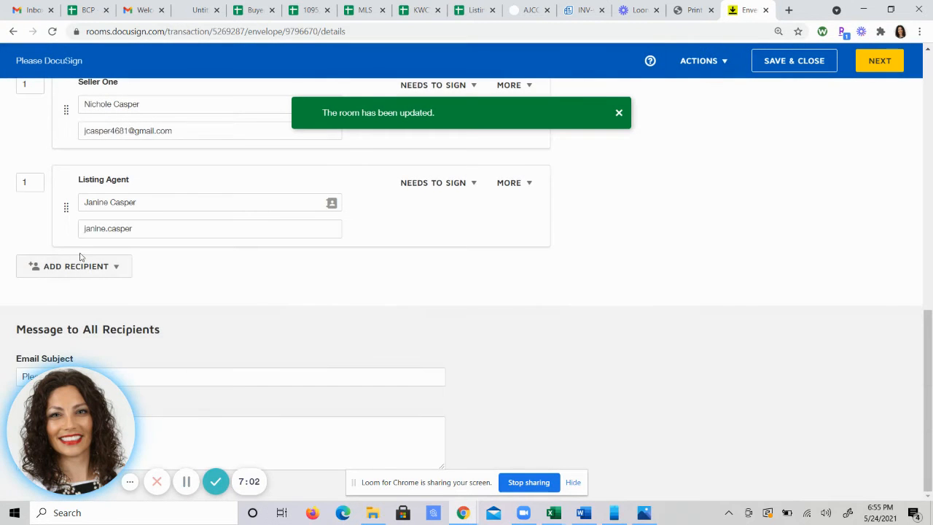
{"action": "left_click", "coordinate": [75, 266]}
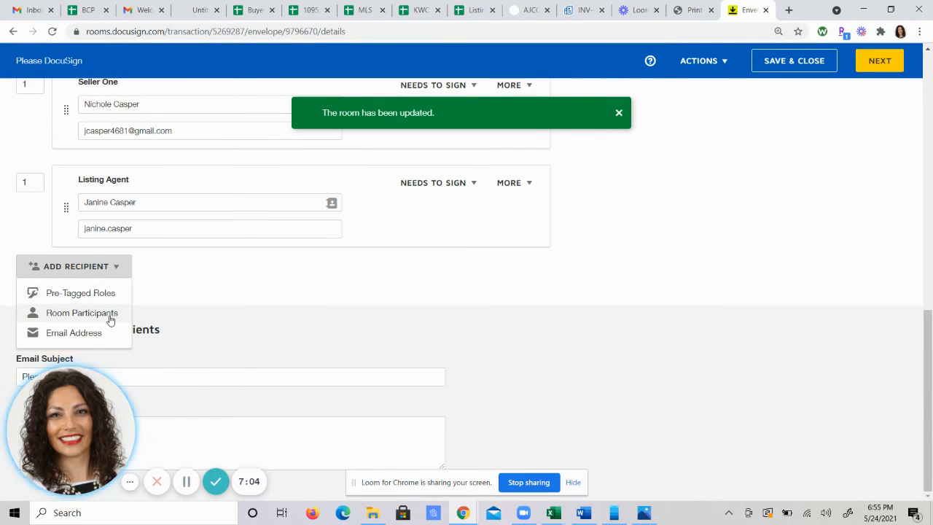
{"action": "left_click", "coordinate": [81, 312]}
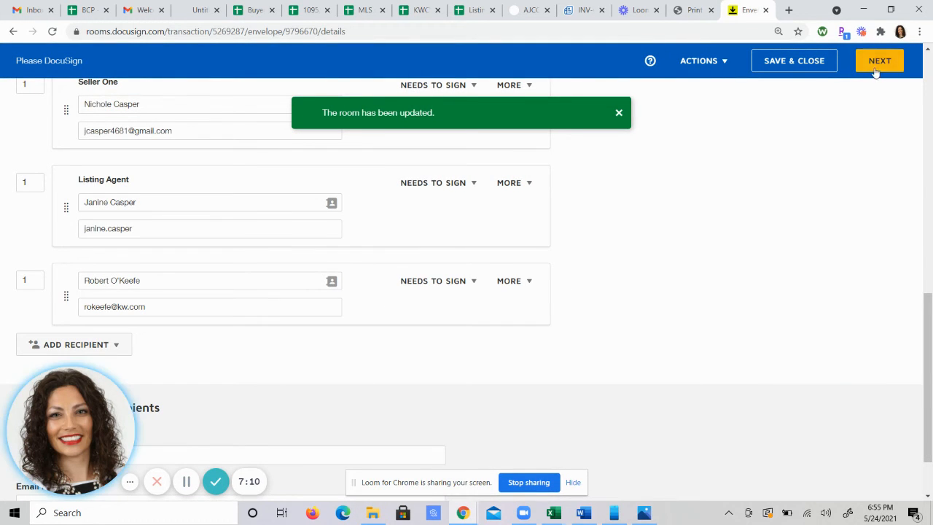
{"action": "left_click", "coordinate": [879, 61]}
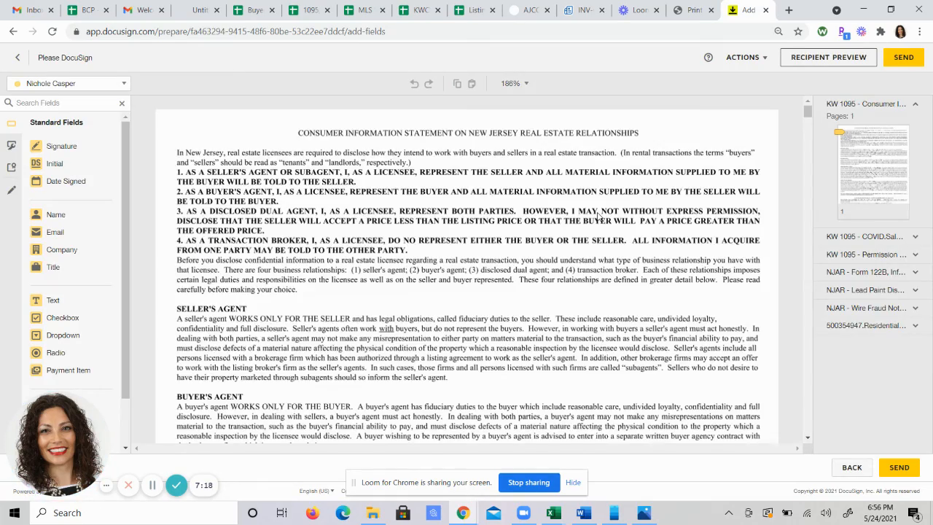
{"action": "scroll", "scroll_direction": "down", "scroll_amount": 3}
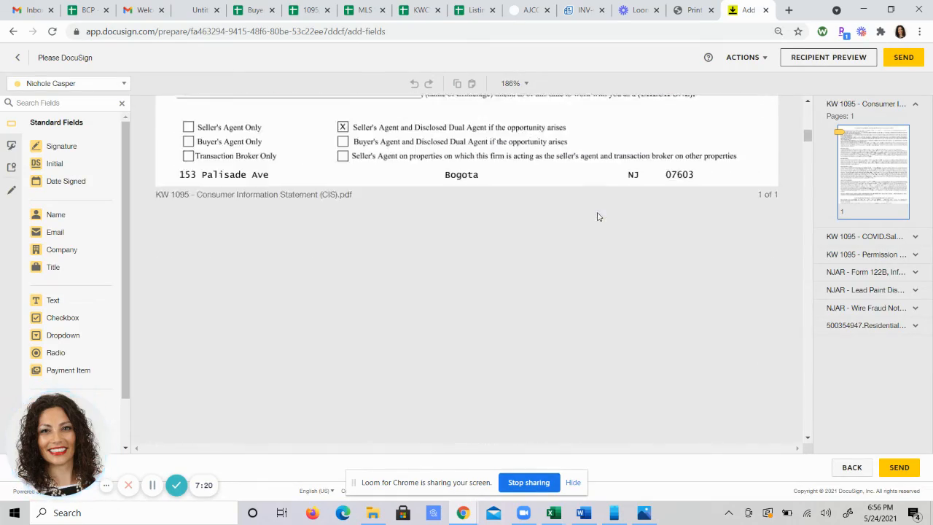
{"action": "scroll", "scroll_direction": "down", "scroll_amount": 3}
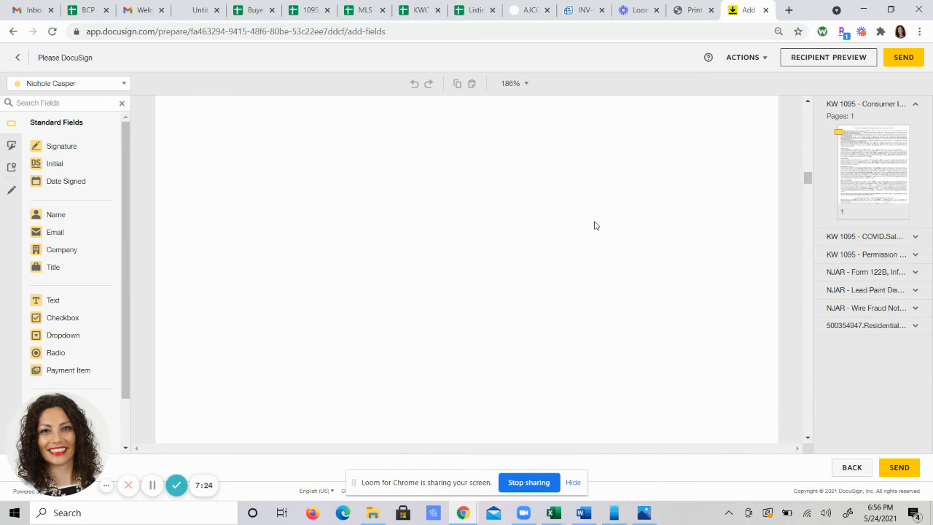
{"action": "scroll", "scroll_direction": "down", "scroll_amount": 3}
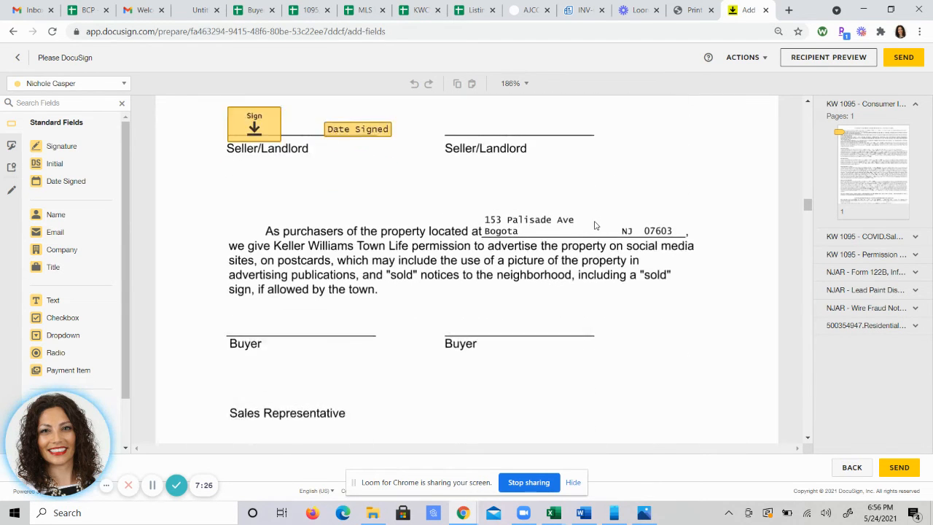
{"action": "scroll", "scroll_direction": "down", "scroll_amount": 3}
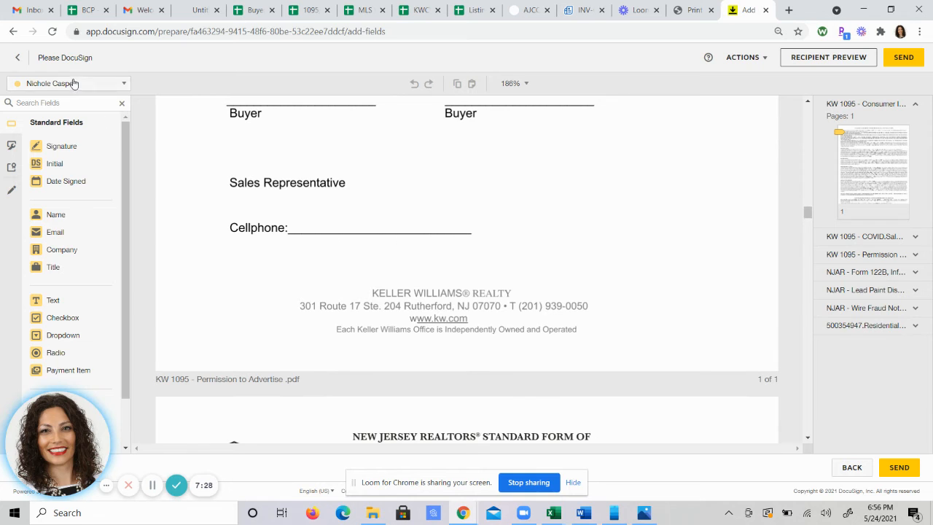
{"action": "left_click", "coordinate": [68, 82]}
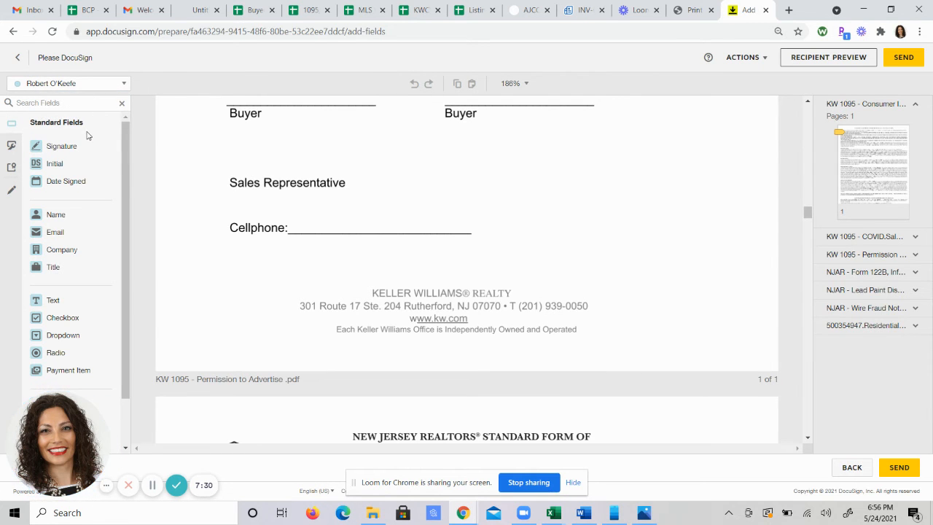
{"action": "scroll", "scroll_direction": "down", "scroll_amount": 3}
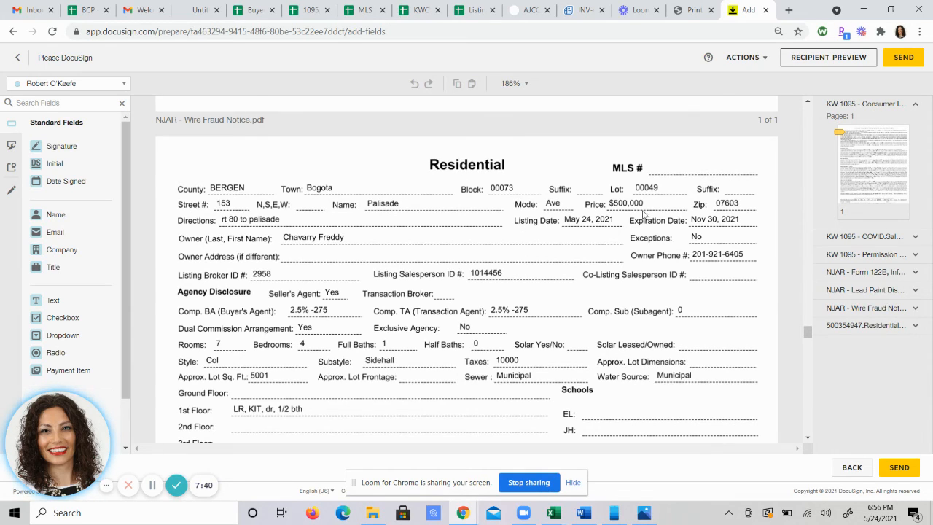
{"action": "scroll", "scroll_direction": "down", "scroll_amount": 3}
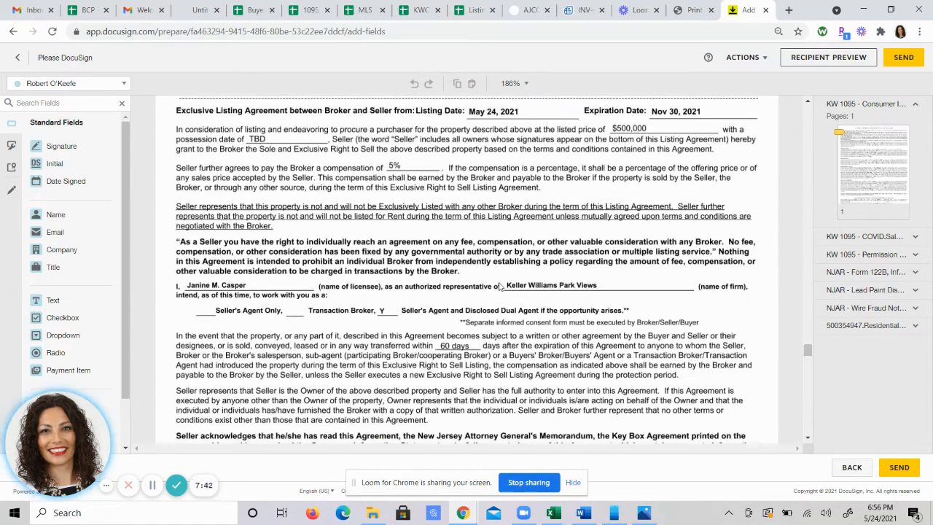
{"action": "scroll", "scroll_direction": "down", "scroll_amount": 3}
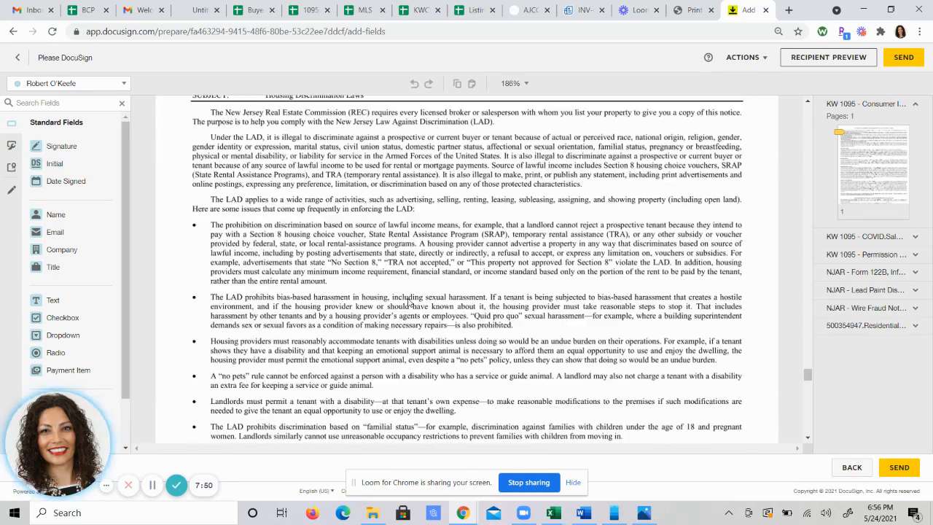
{"action": "scroll", "scroll_direction": "down", "scroll_amount": 3}
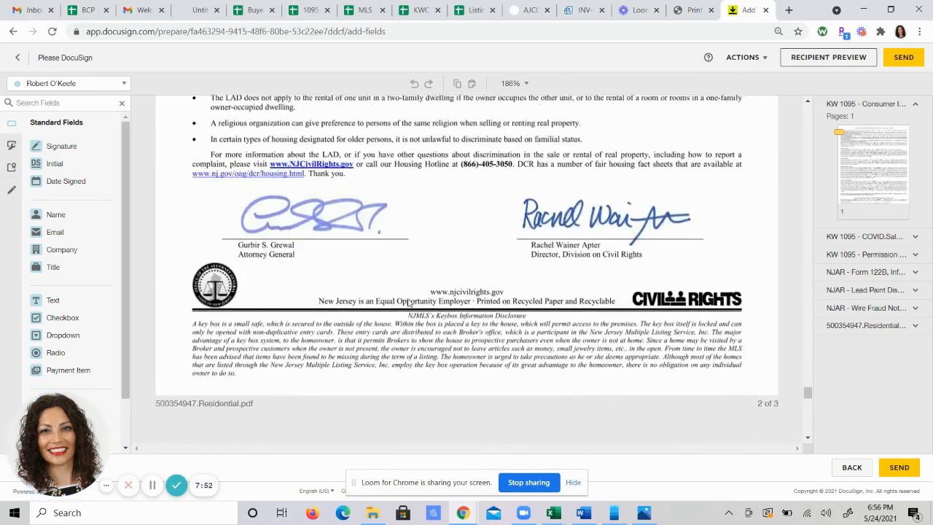
{"action": "scroll", "scroll_direction": "down", "scroll_amount": 3}
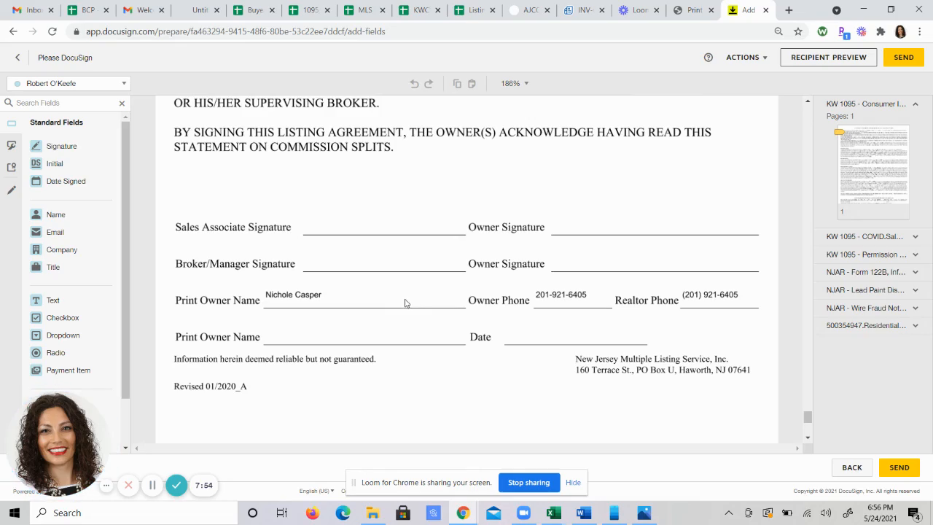
Step: Place a Signature field on the Broker/Manager Signature line of the listing agreement
{"action": "left_click", "coordinate": [343, 260]}
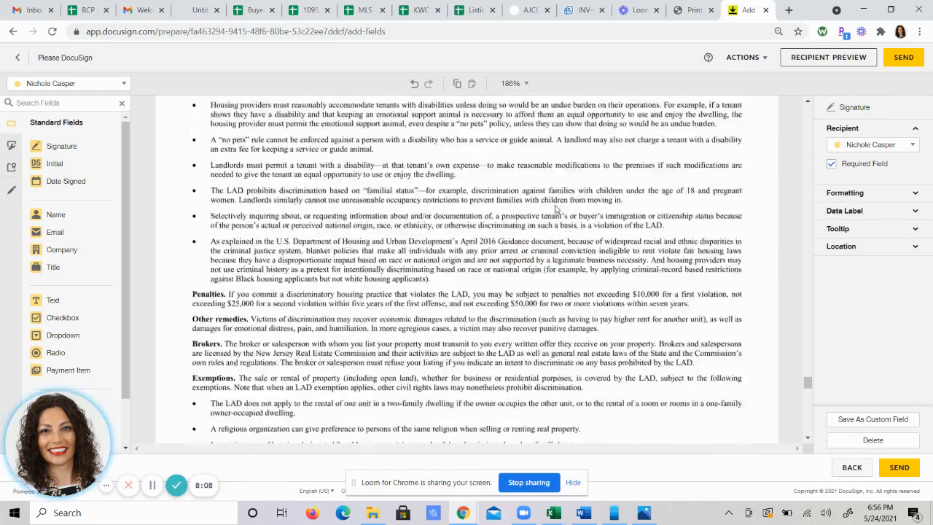
{"action": "scroll", "scroll_direction": "down", "scroll_amount": 3}
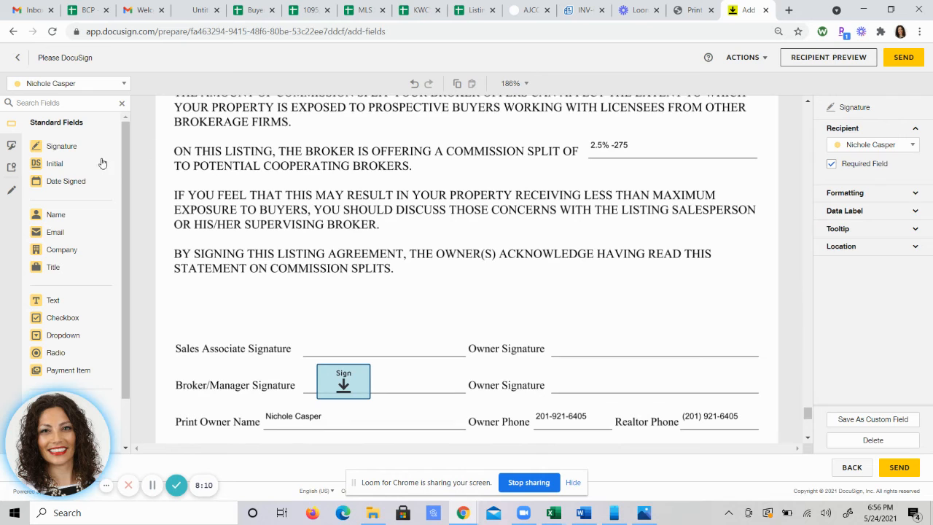